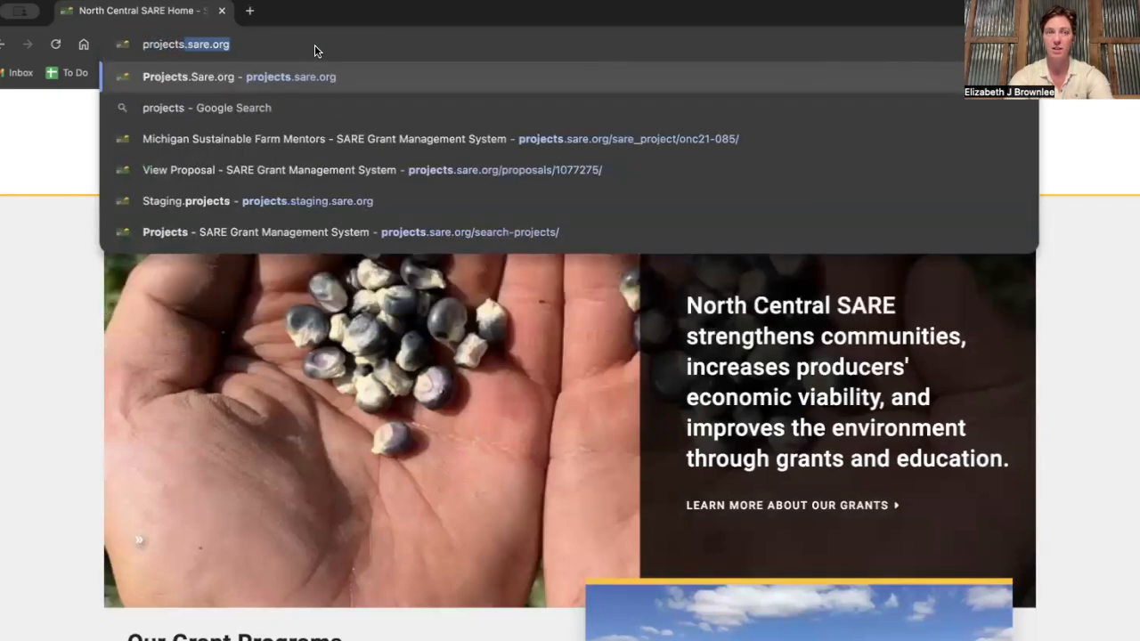
- Go to projects.sare.org to load the SARE projects home page
click(239, 76)
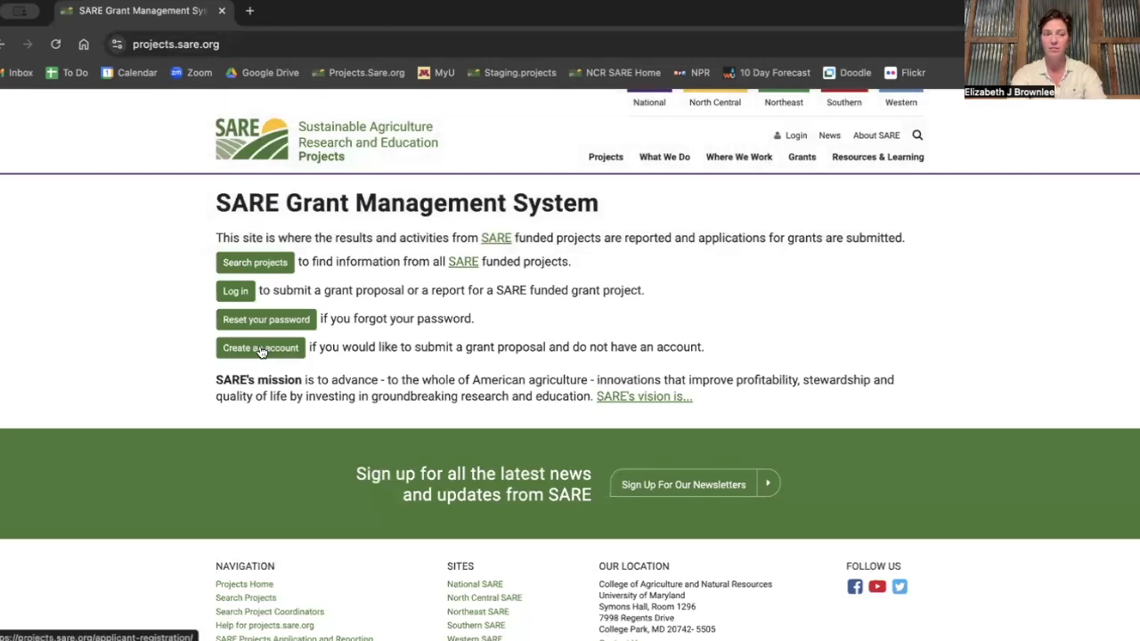
- Start creating an account and review the Applicant Registration form down to the Register button
click(260, 347)
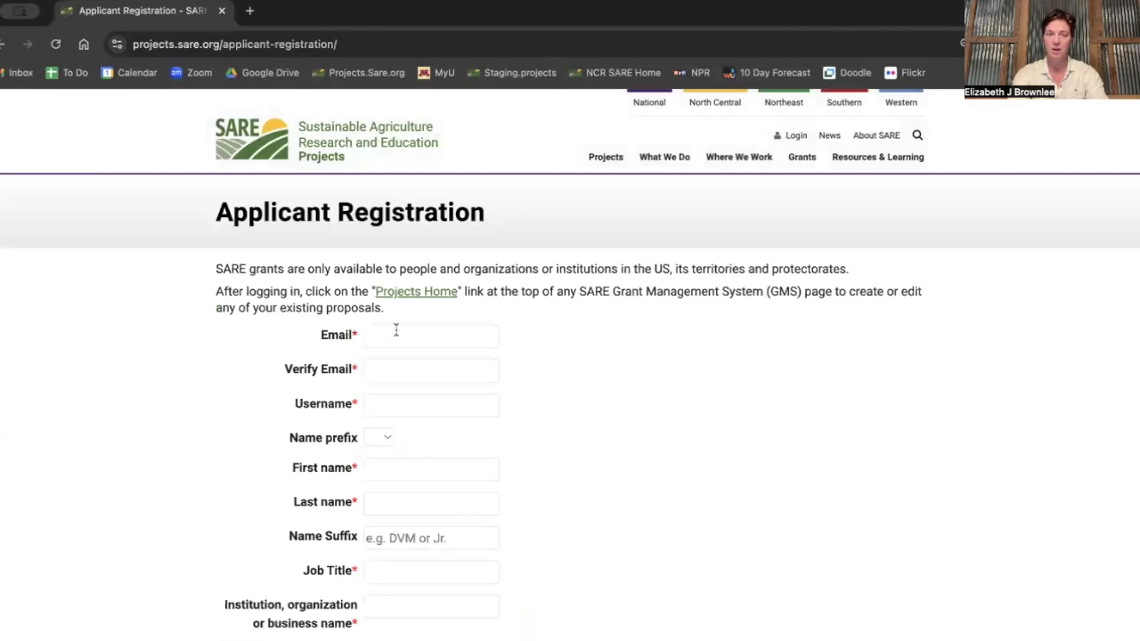
scroll(down, 3)
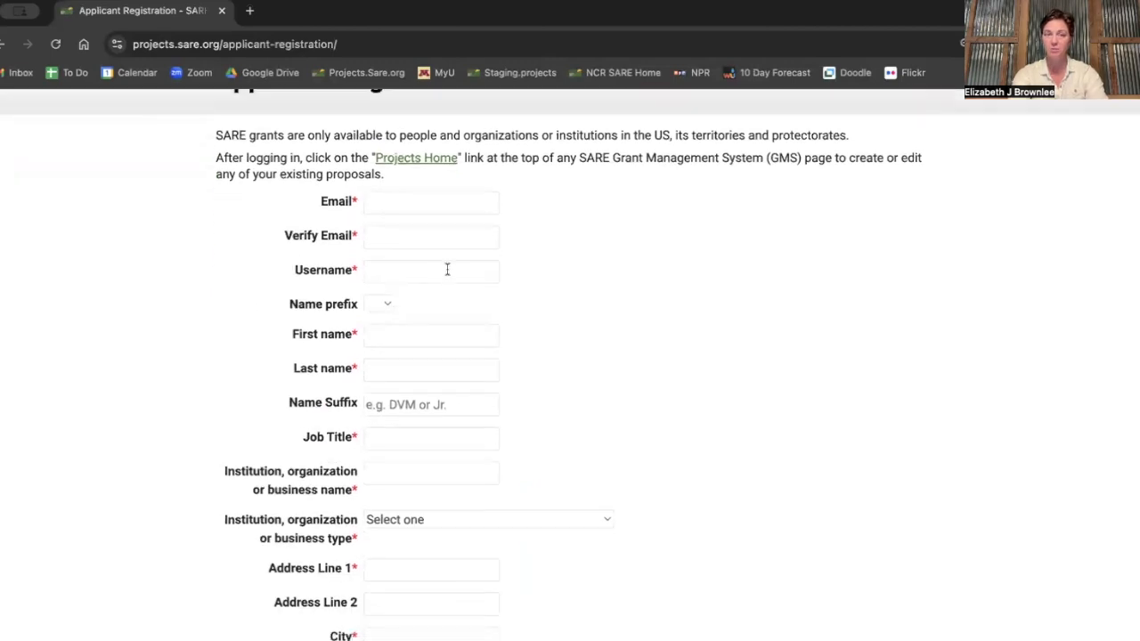
scroll(down, 3)
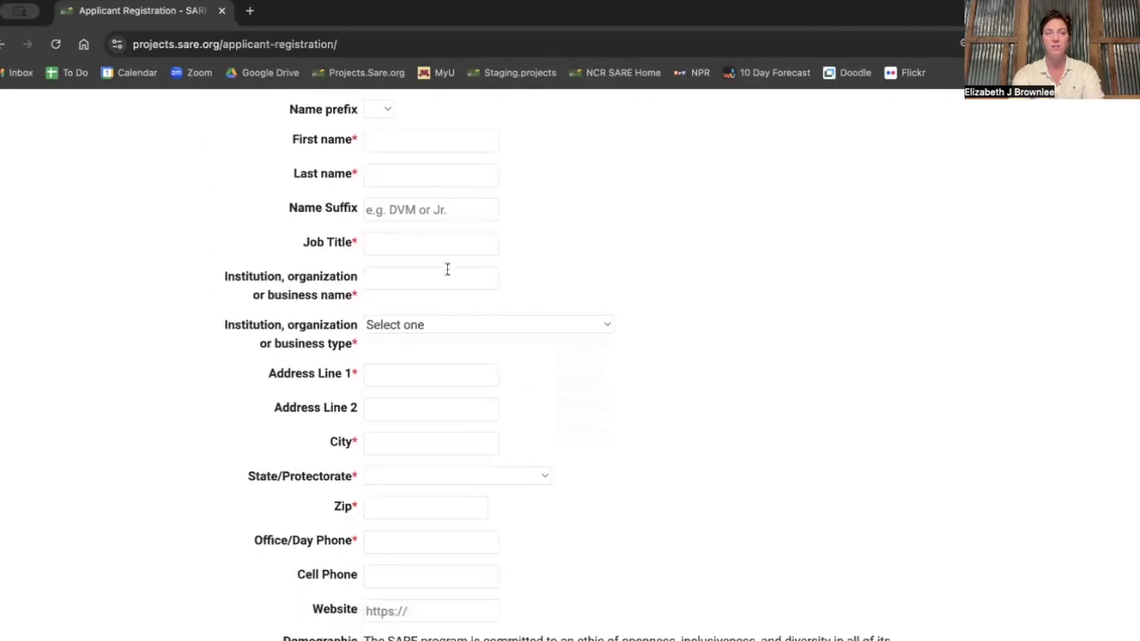
scroll(down, 3)
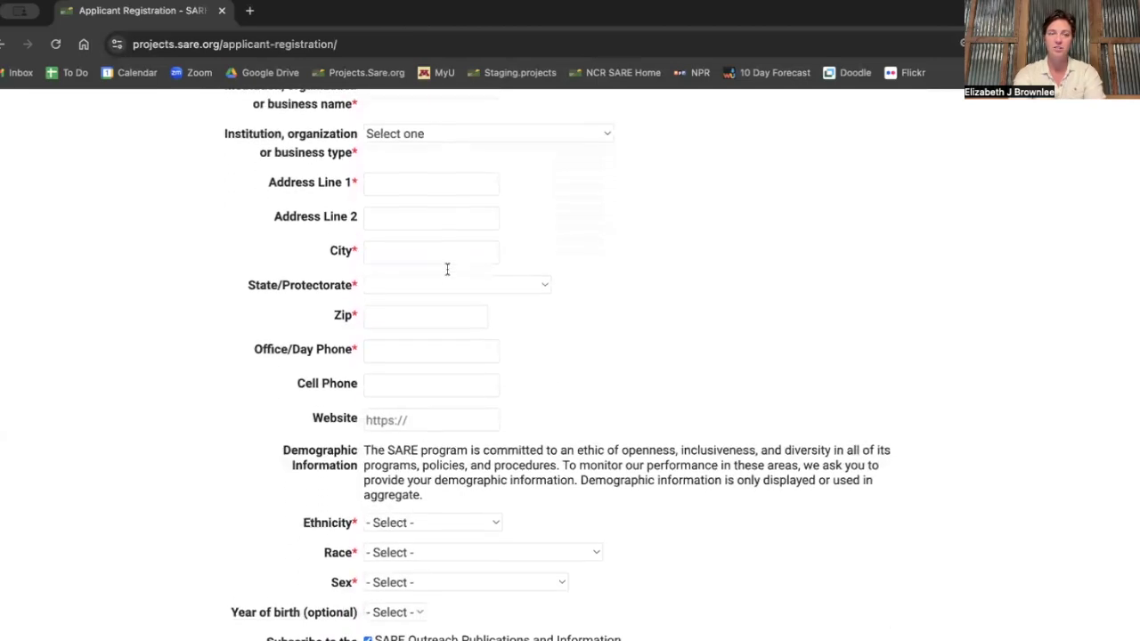
scroll(down, 3)
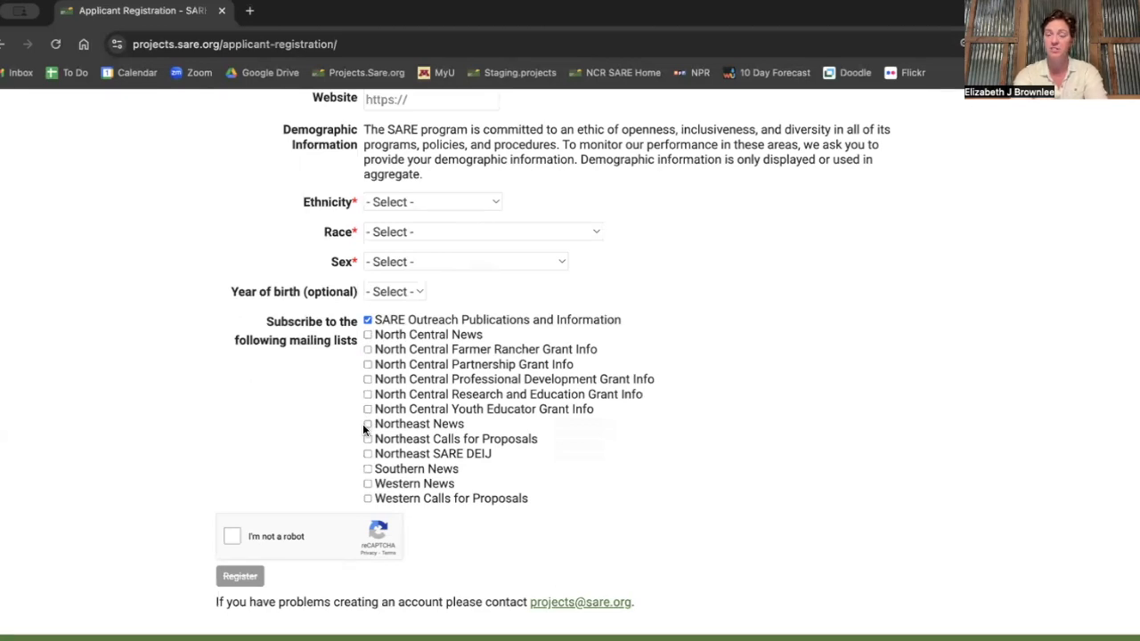
scroll(down, 3)
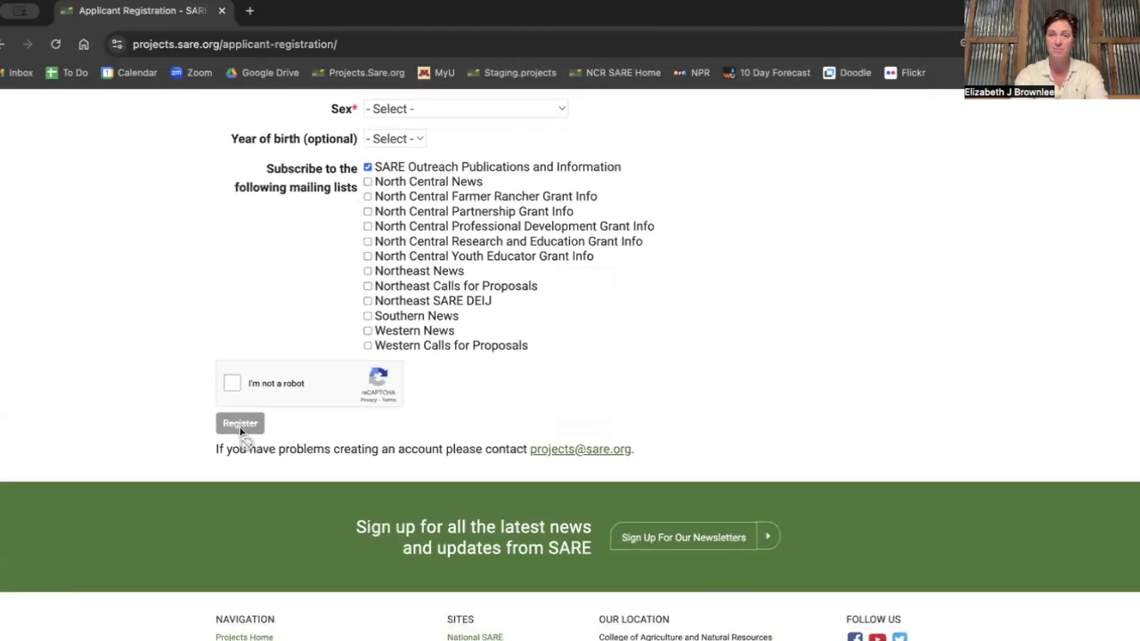
- Register the new applicant account so the account-created confirmation appears
click(239, 424)
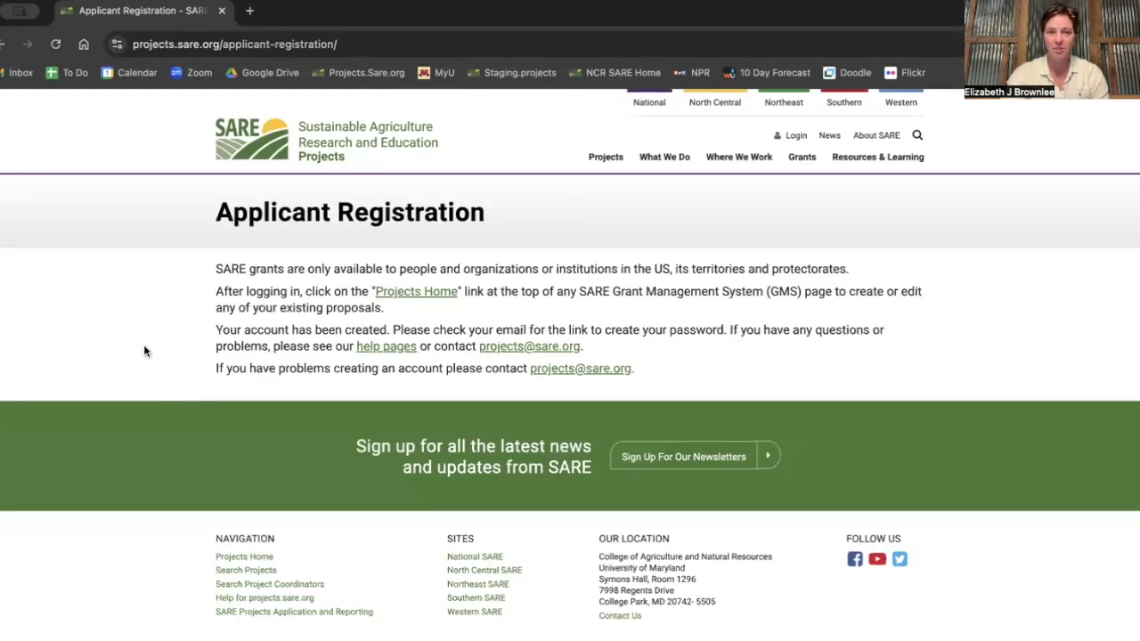
mouse_move(969, 310)
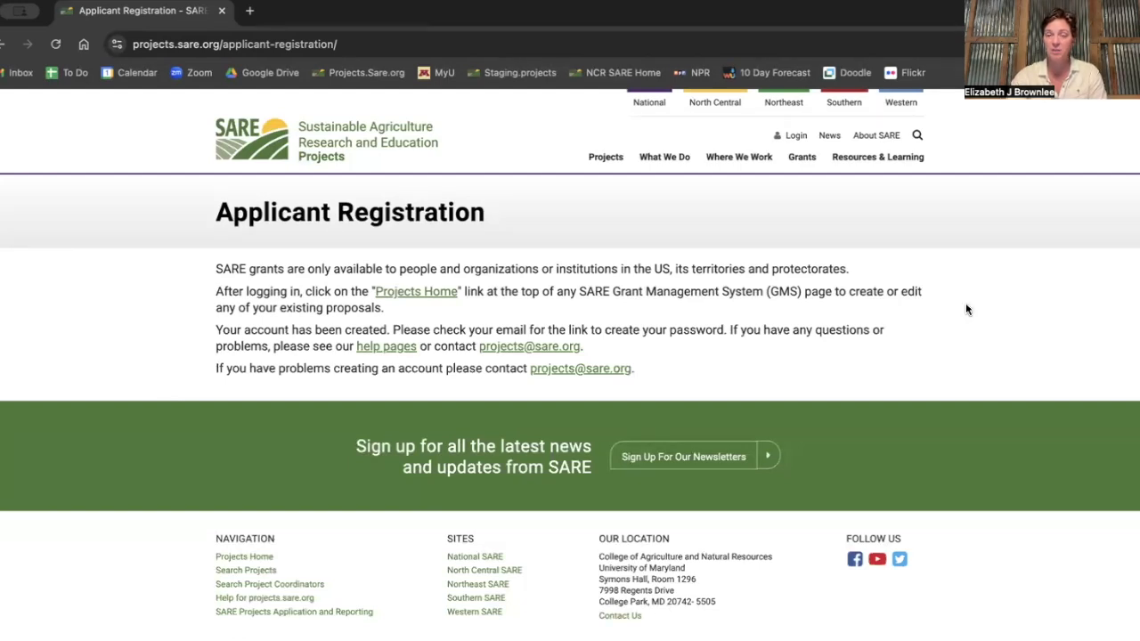
mouse_move(819, 153)
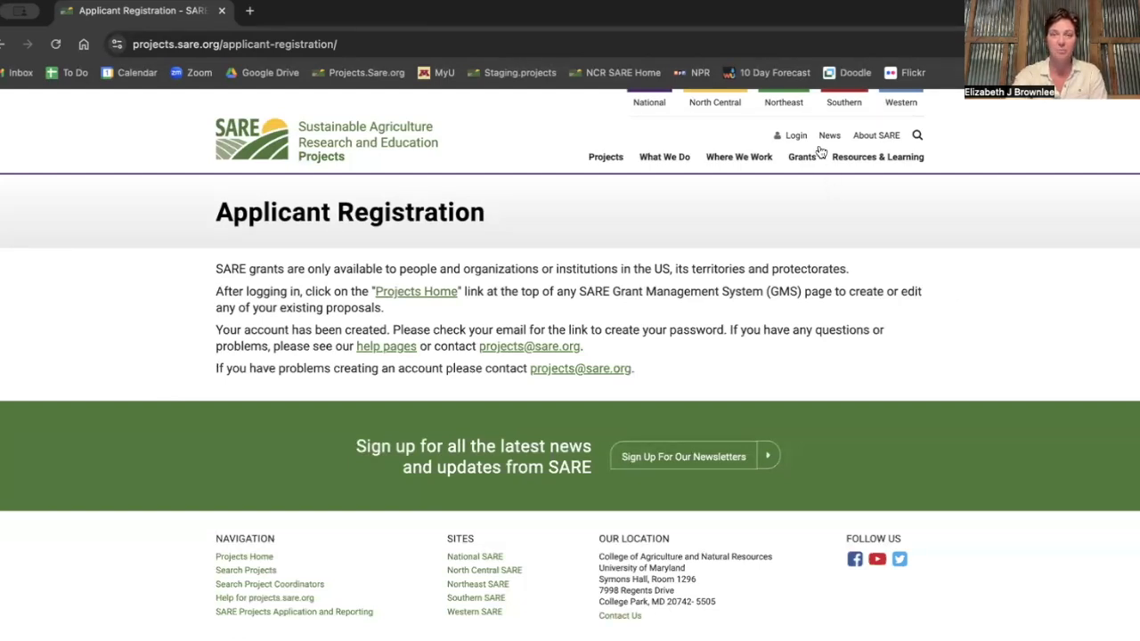
- Log in as liz20 with Remember Me ticked and go to Projects Home
click(795, 135)
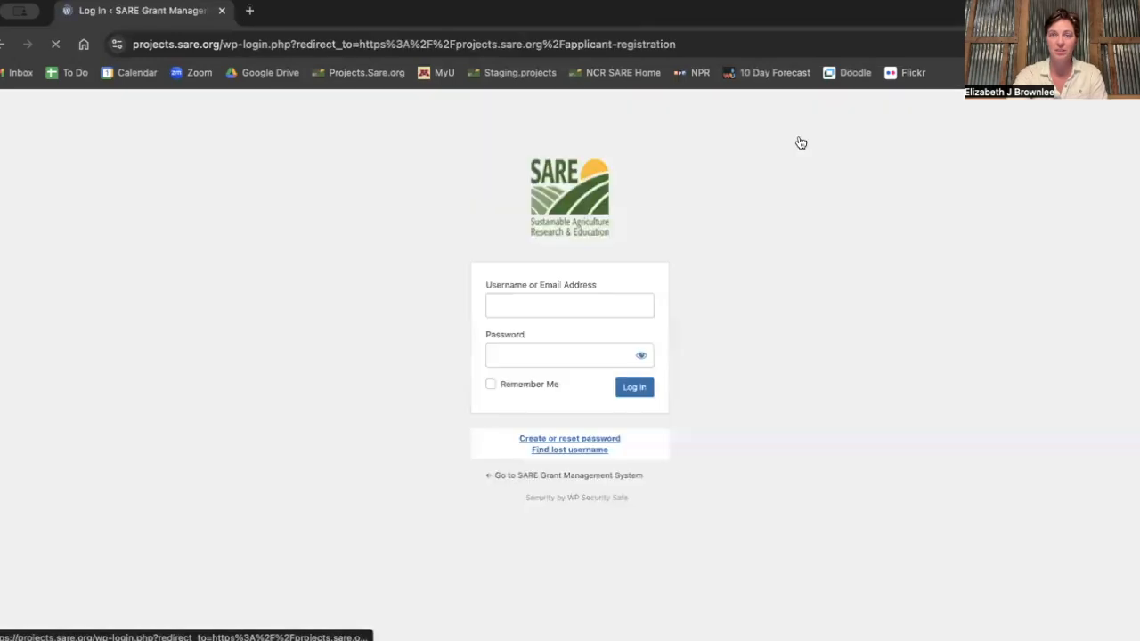
click(570, 304)
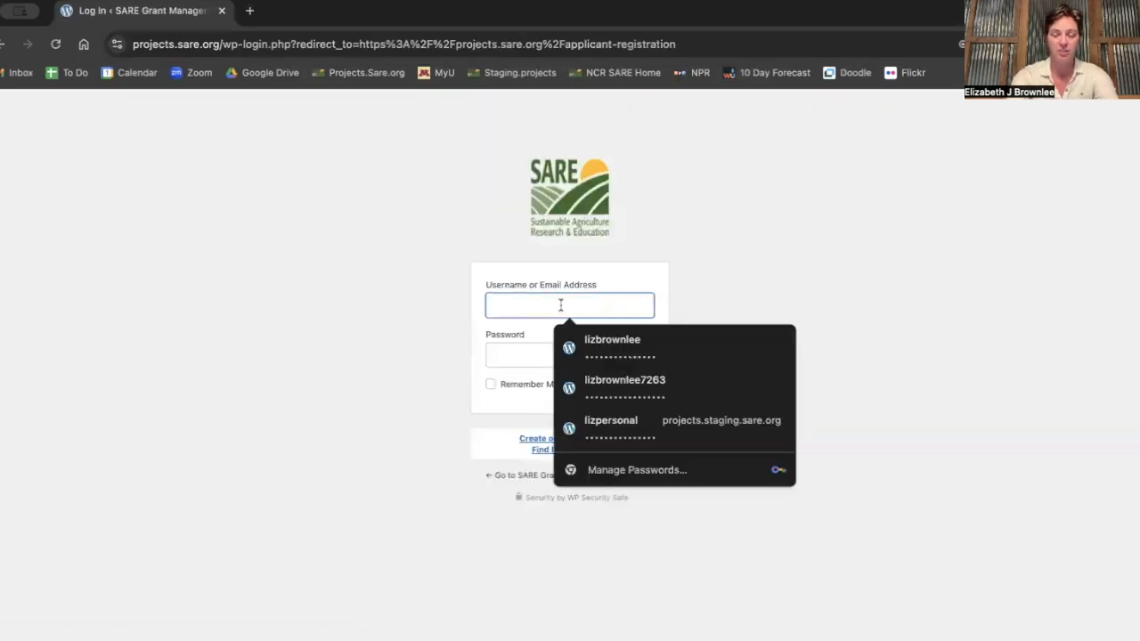
text(liz2024)
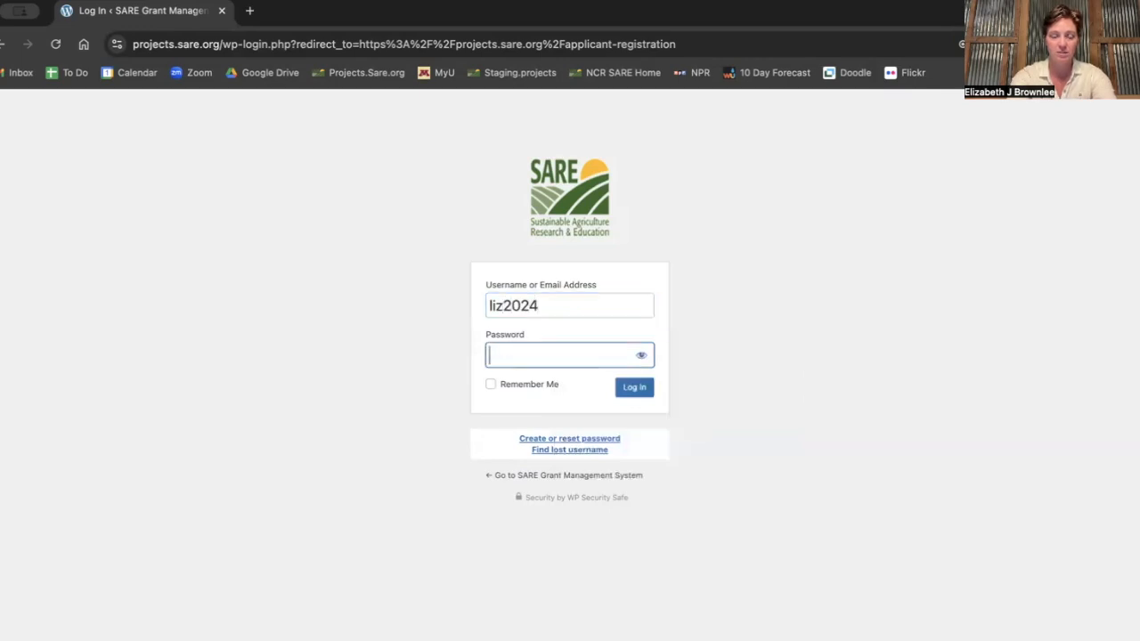
text(password)
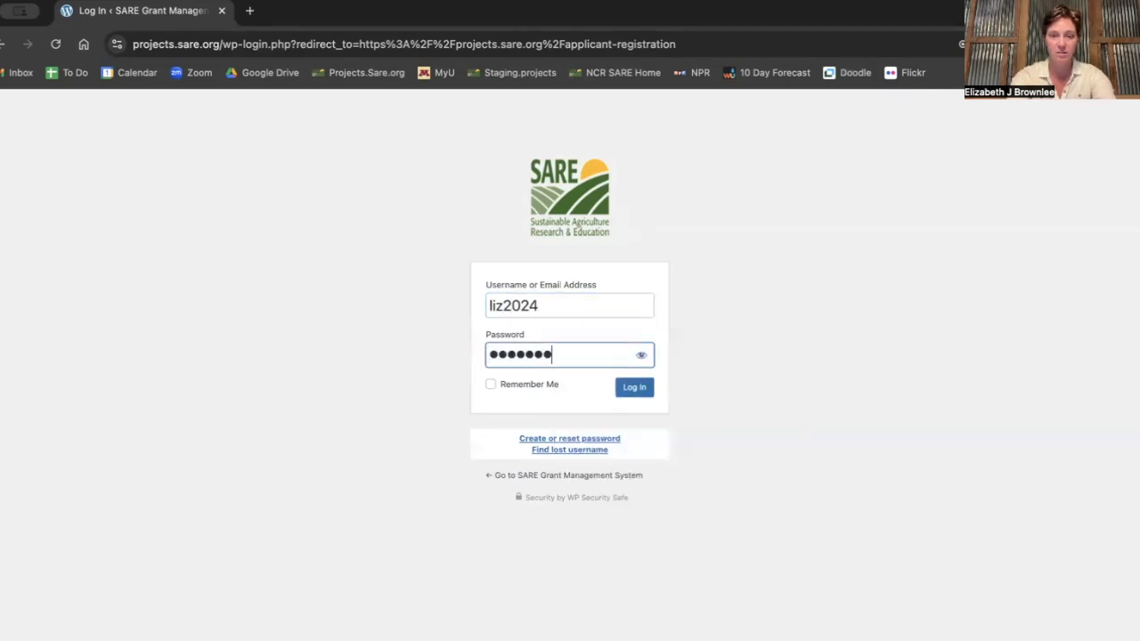
click(491, 385)
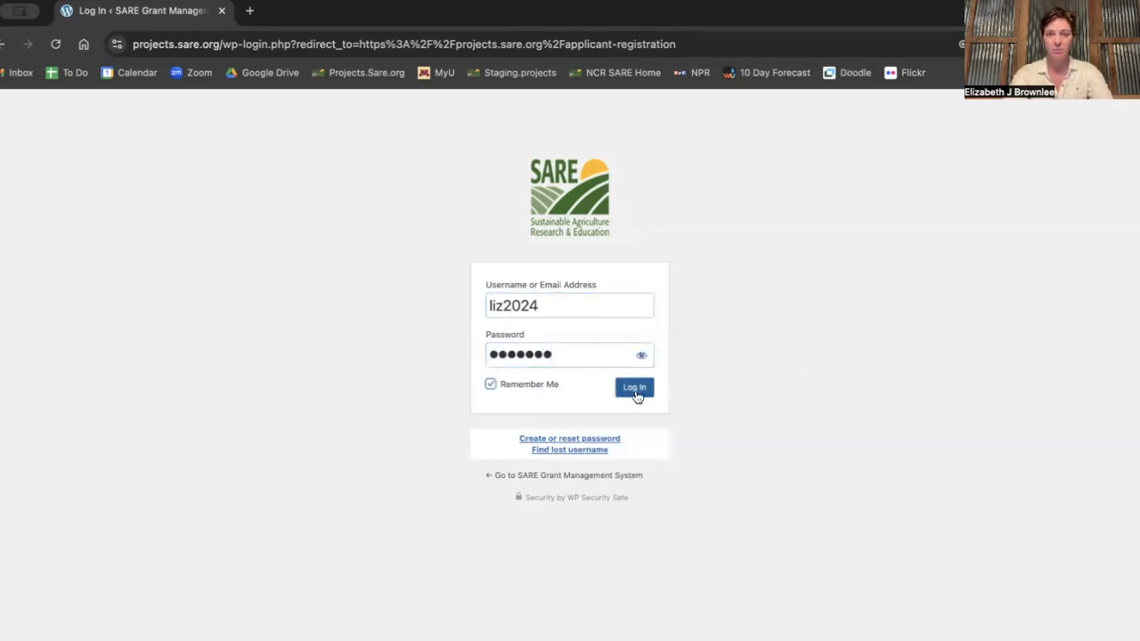
click(634, 388)
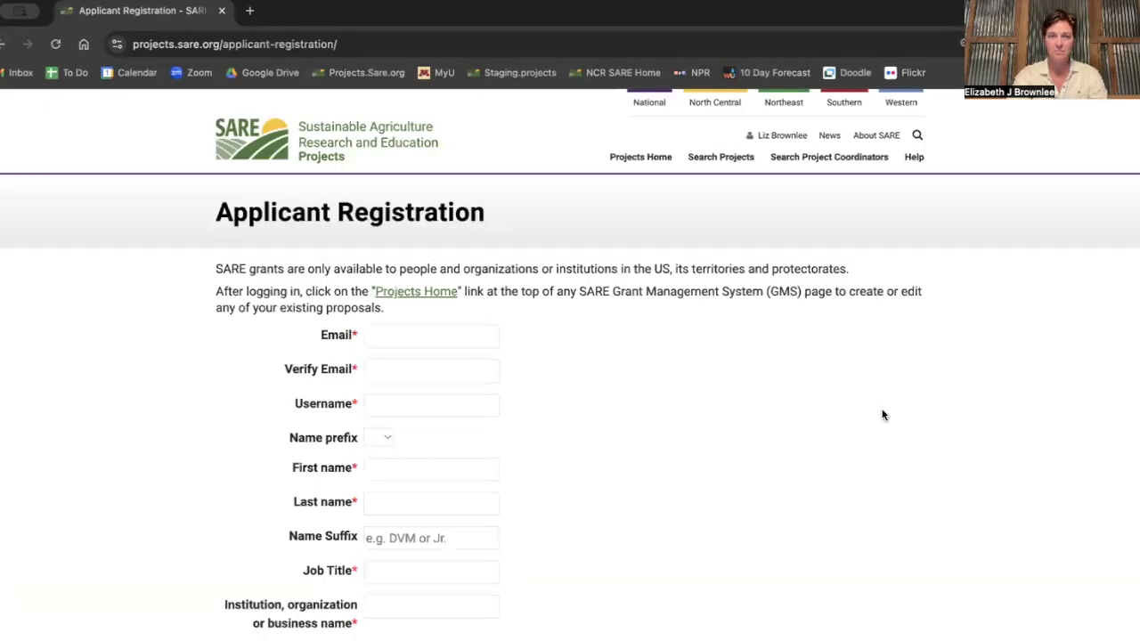
mouse_move(641, 157)
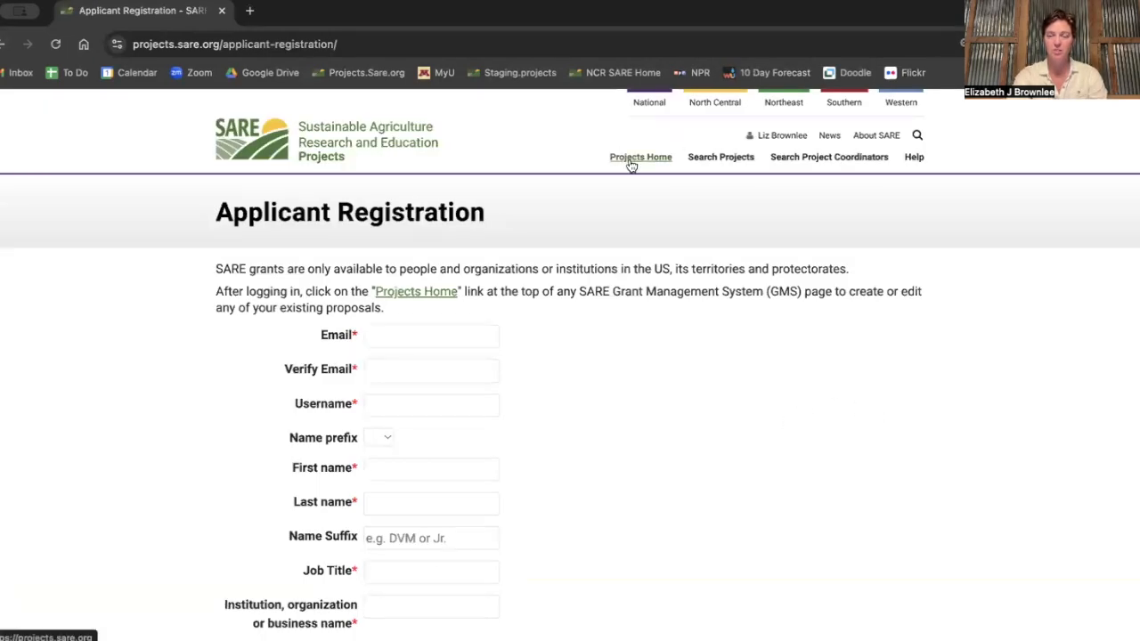
click(639, 157)
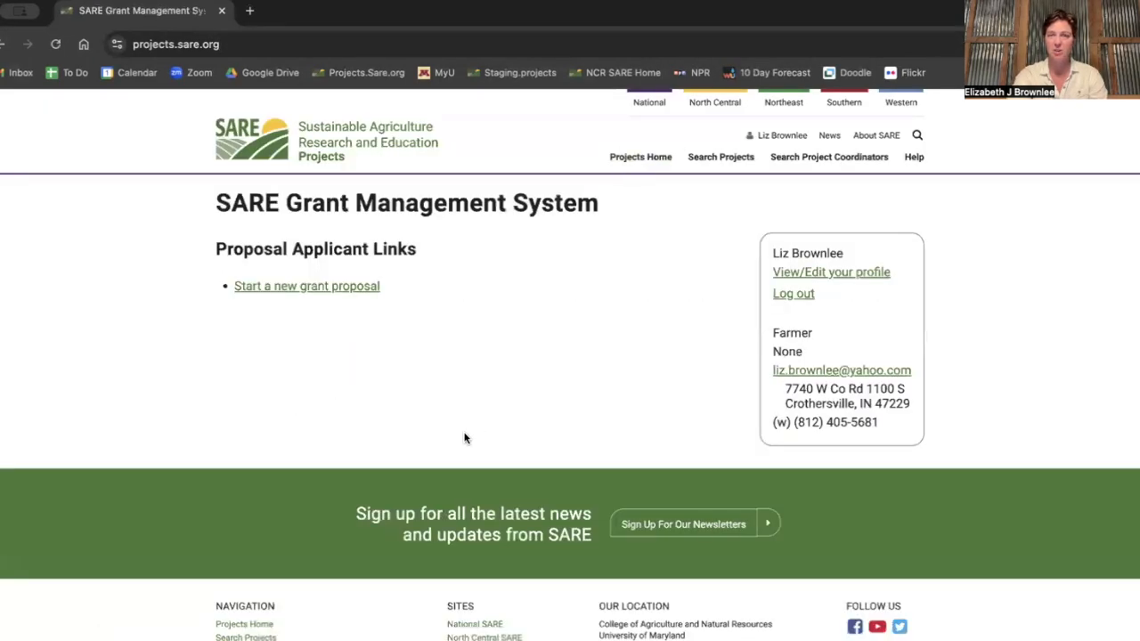
mouse_move(454, 406)
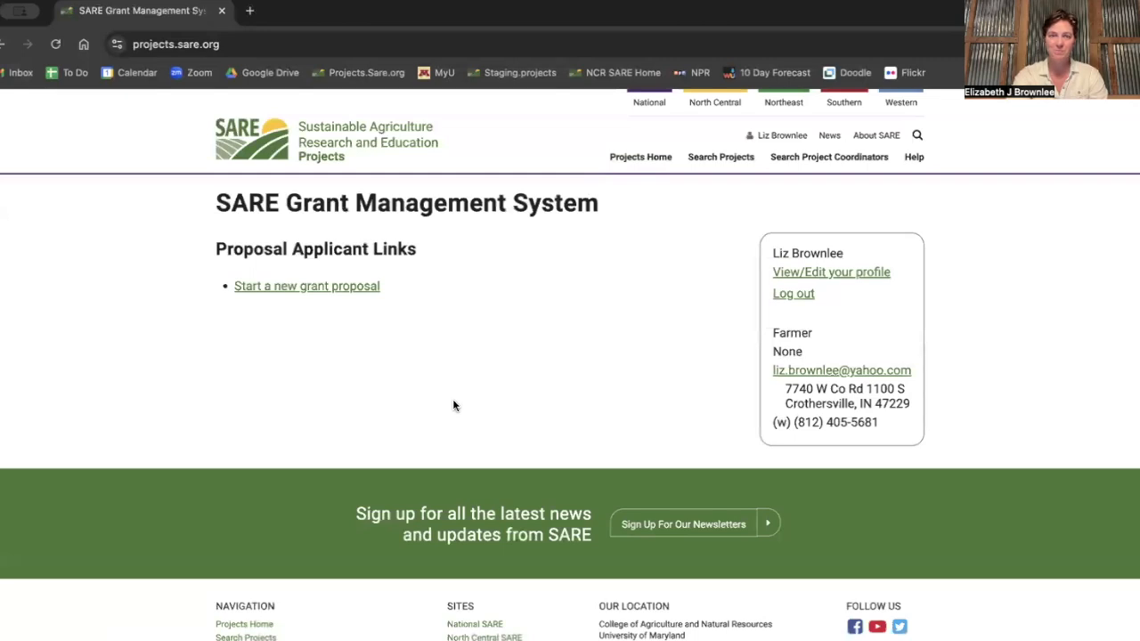
- Start a new grant proposal and expand North Central to list its open grants
click(306, 285)
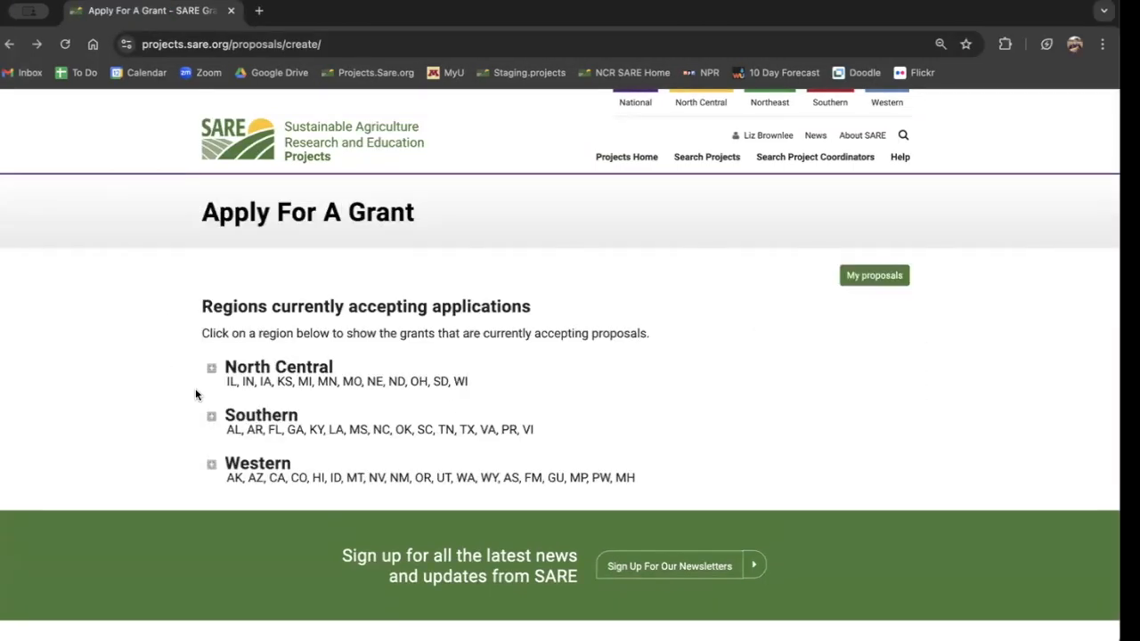
mouse_move(212, 368)
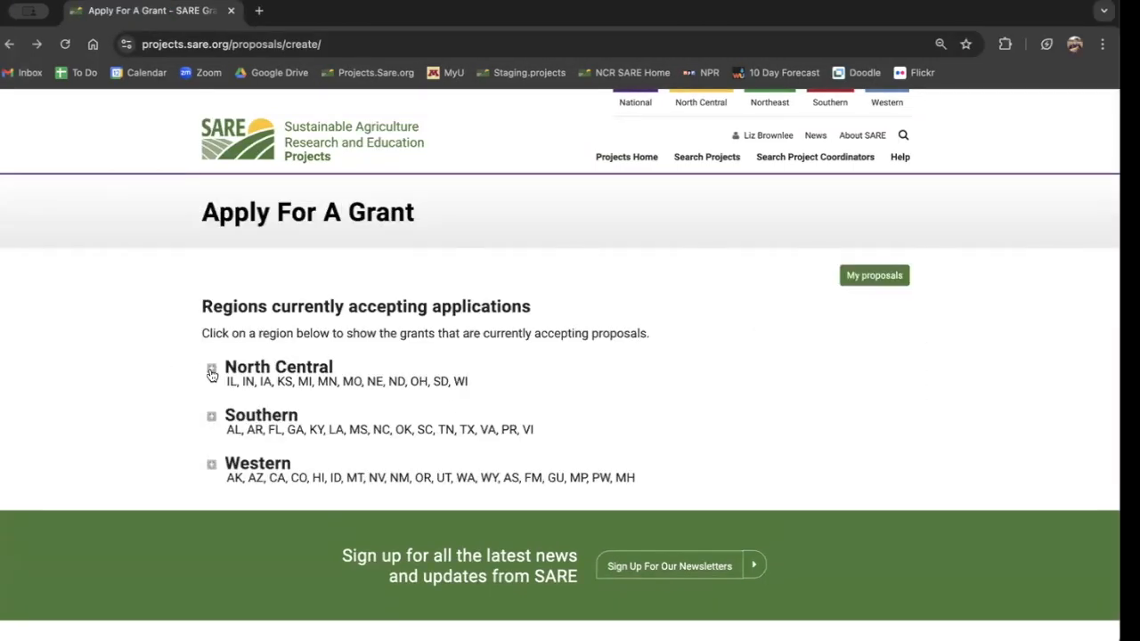
click(212, 368)
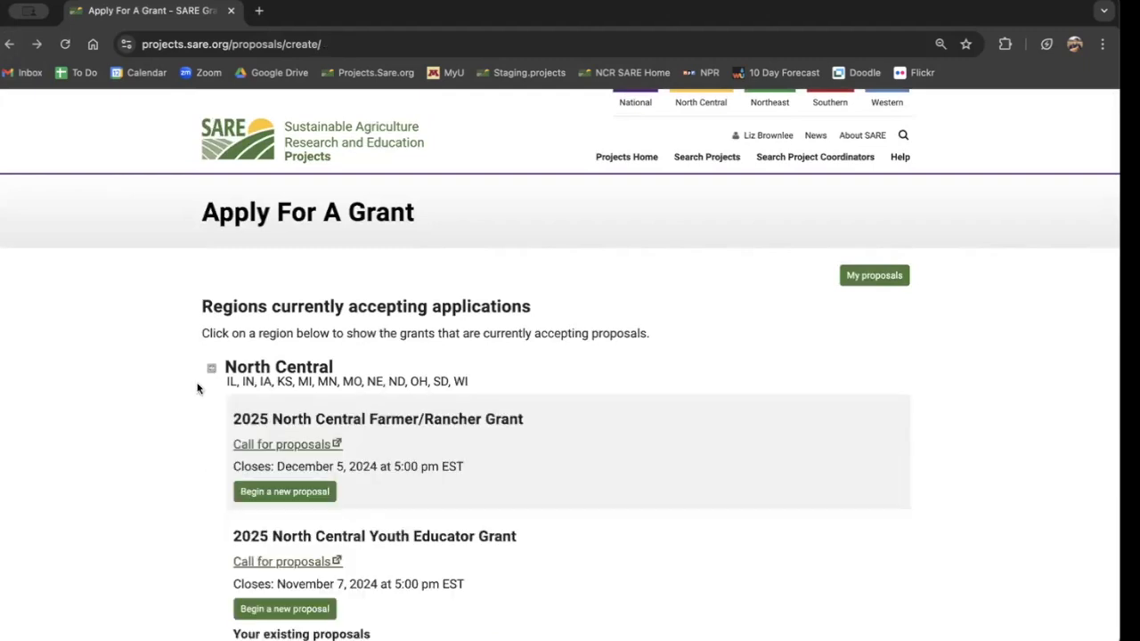
scroll(down, 3)
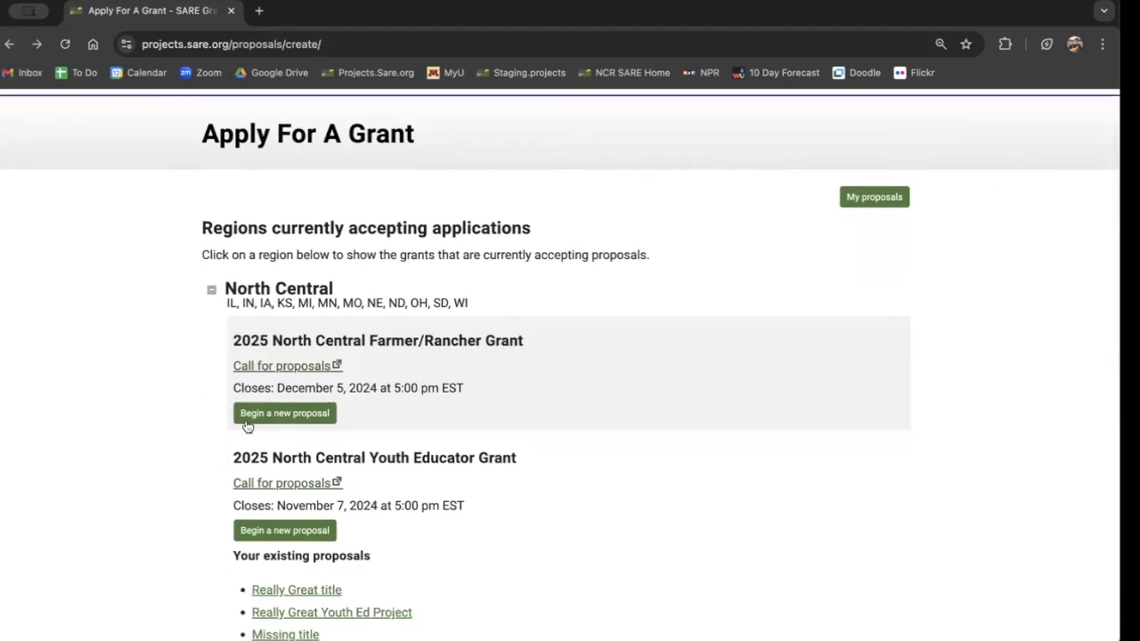
mouse_move(296, 415)
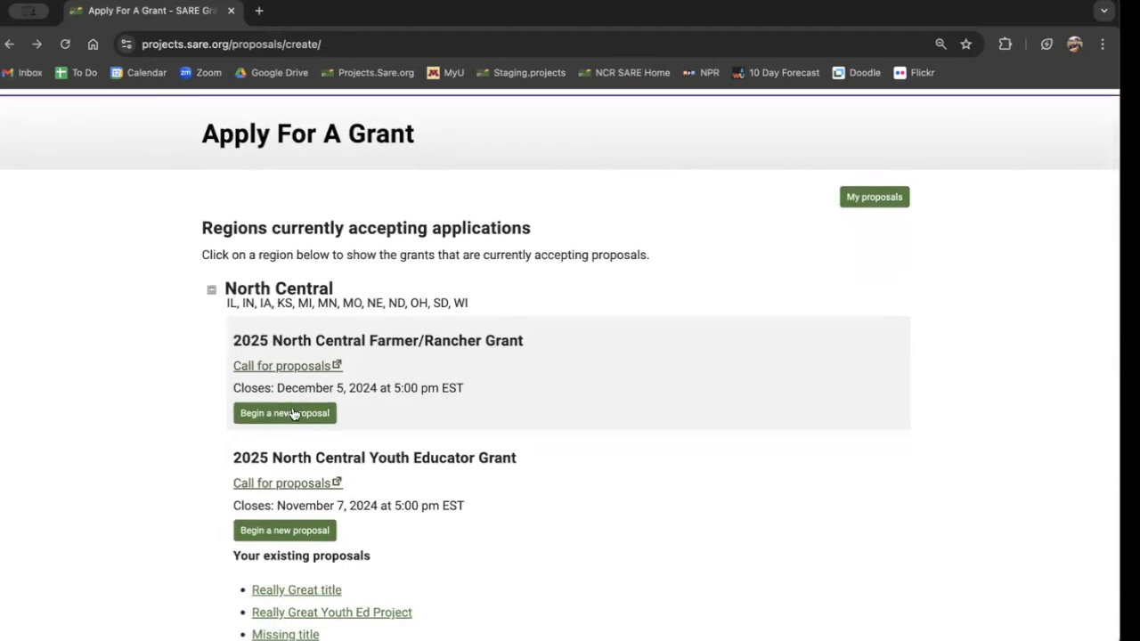
- Begin a 2025 North Central Farmer/Rancher Grant proposal
click(285, 634)
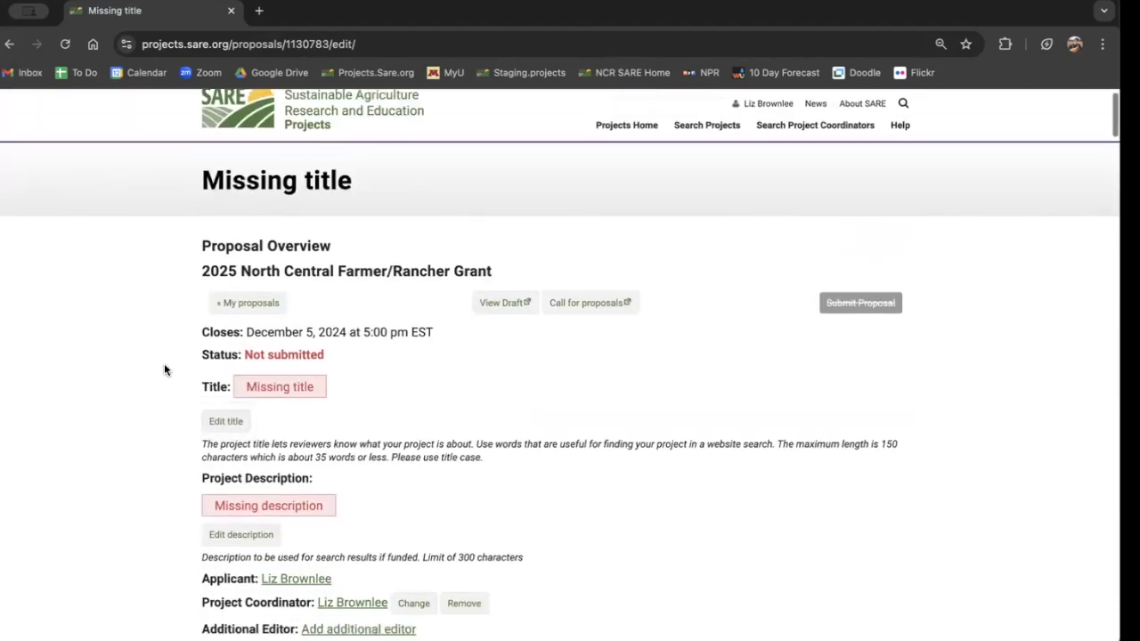
scroll(down, 3)
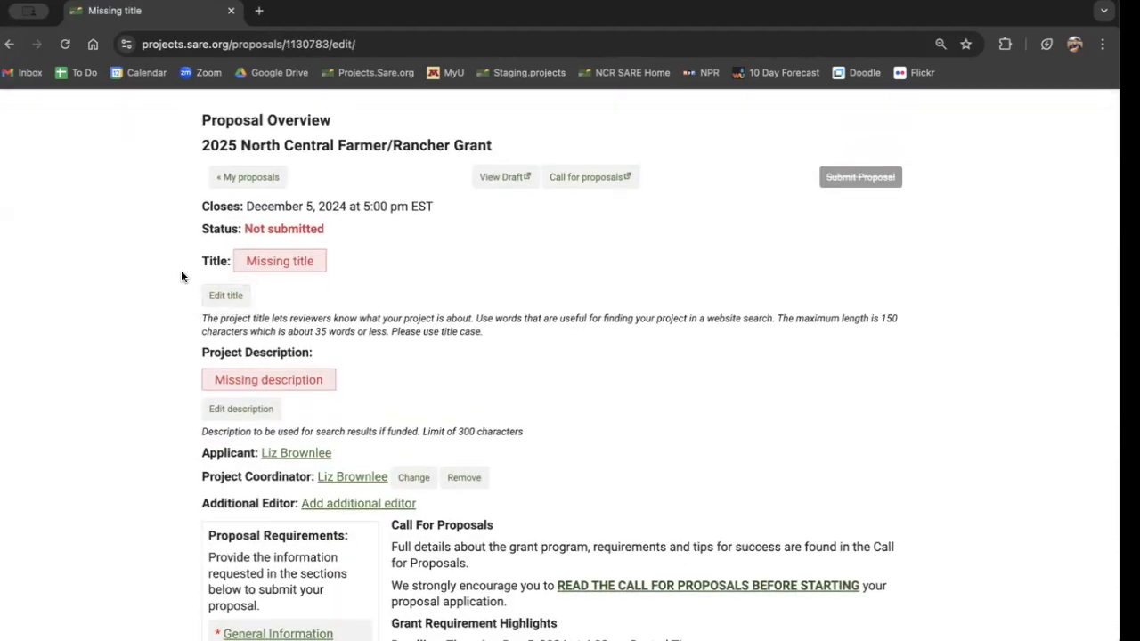
mouse_move(192, 303)
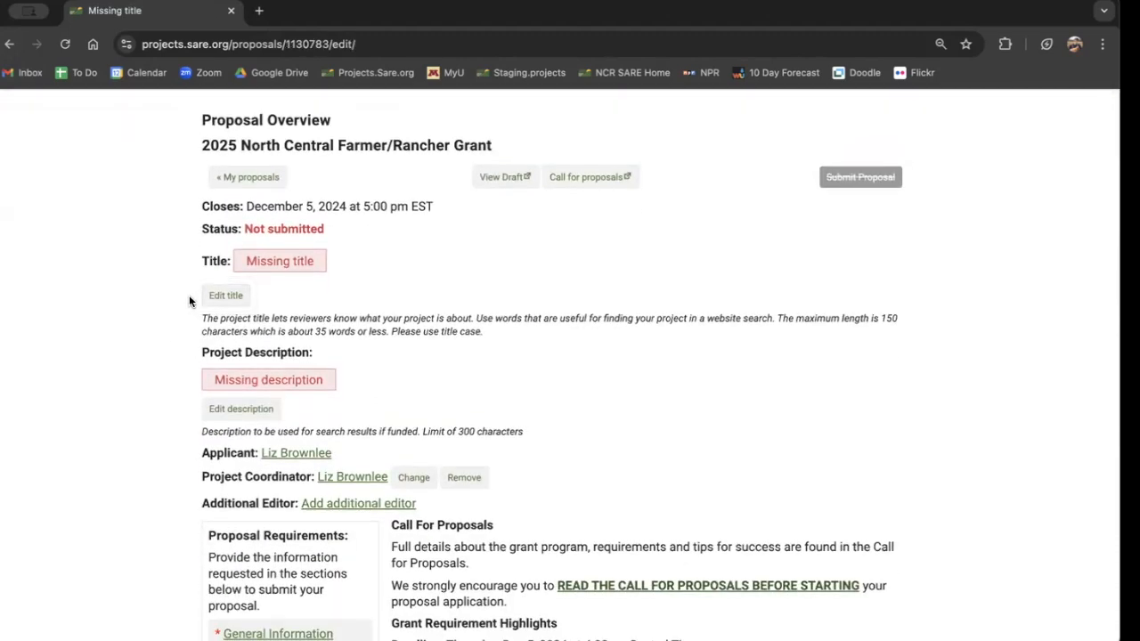
- Set the project title to 'Great title for Farmer Rancher Project' and save it
click(224, 296)
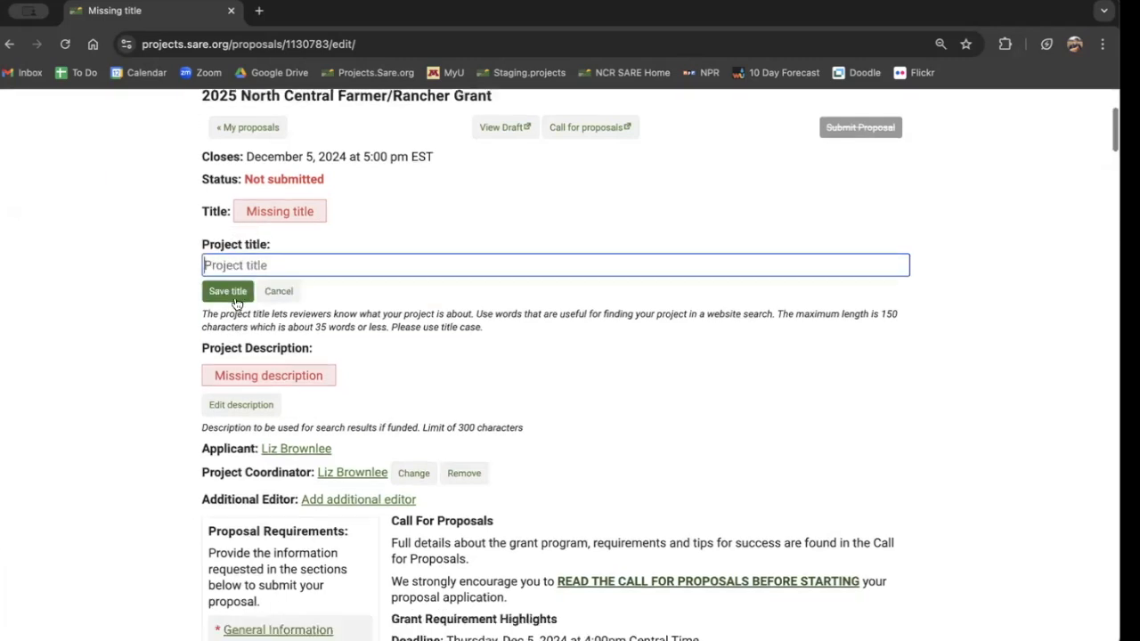
text(G)
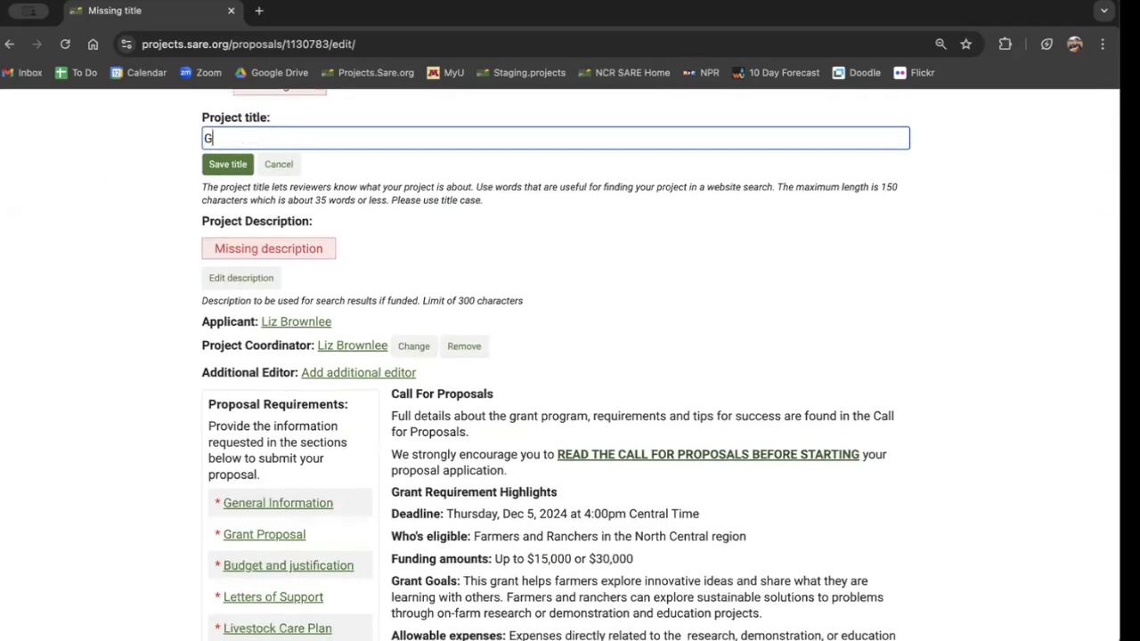
text(reat title for F)
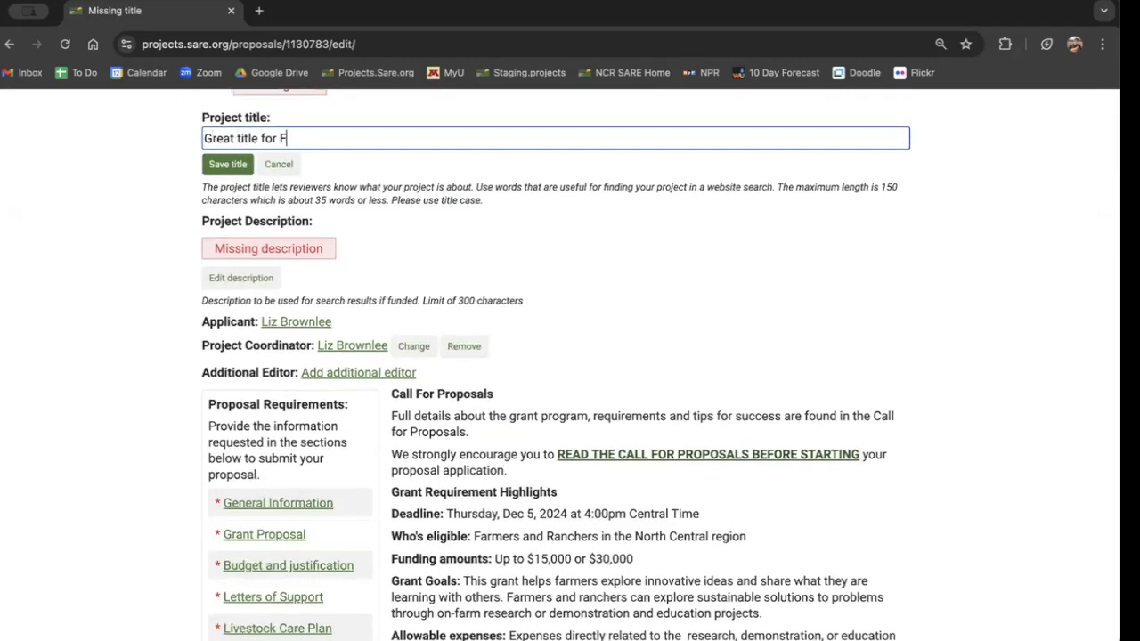
text(armer Rancher)
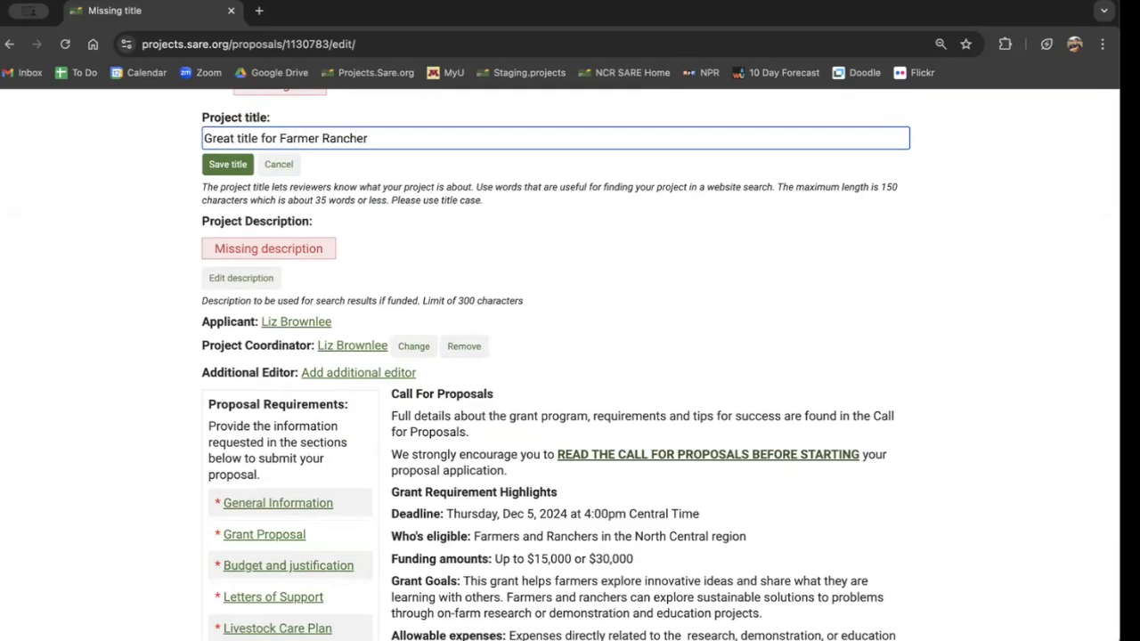
text(Proj)
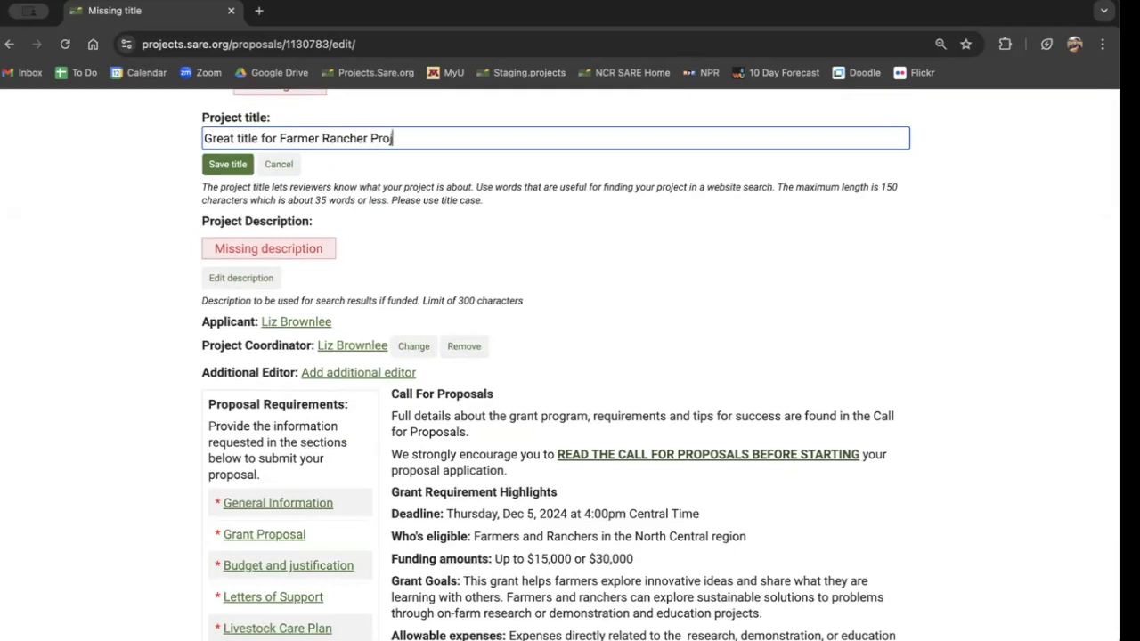
text(ect)
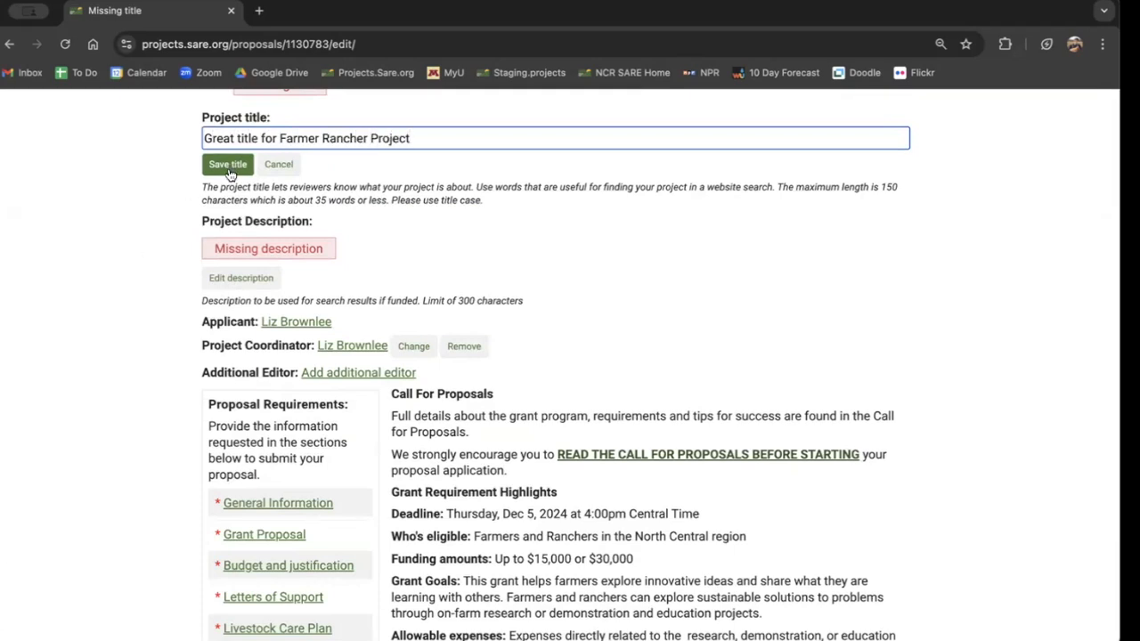
click(228, 164)
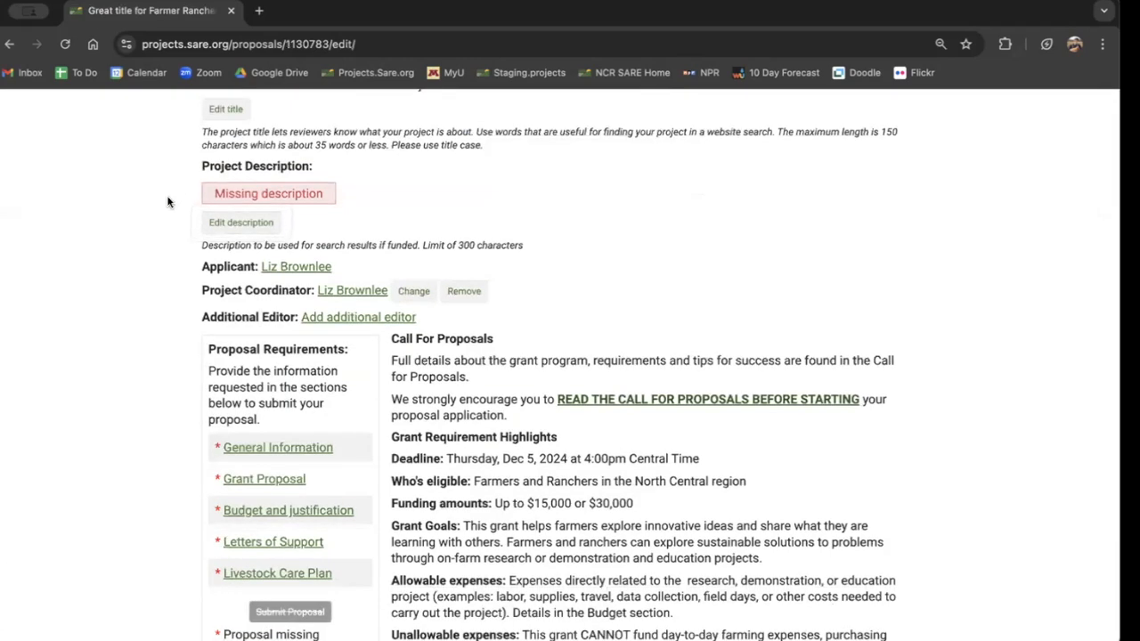
mouse_move(246, 231)
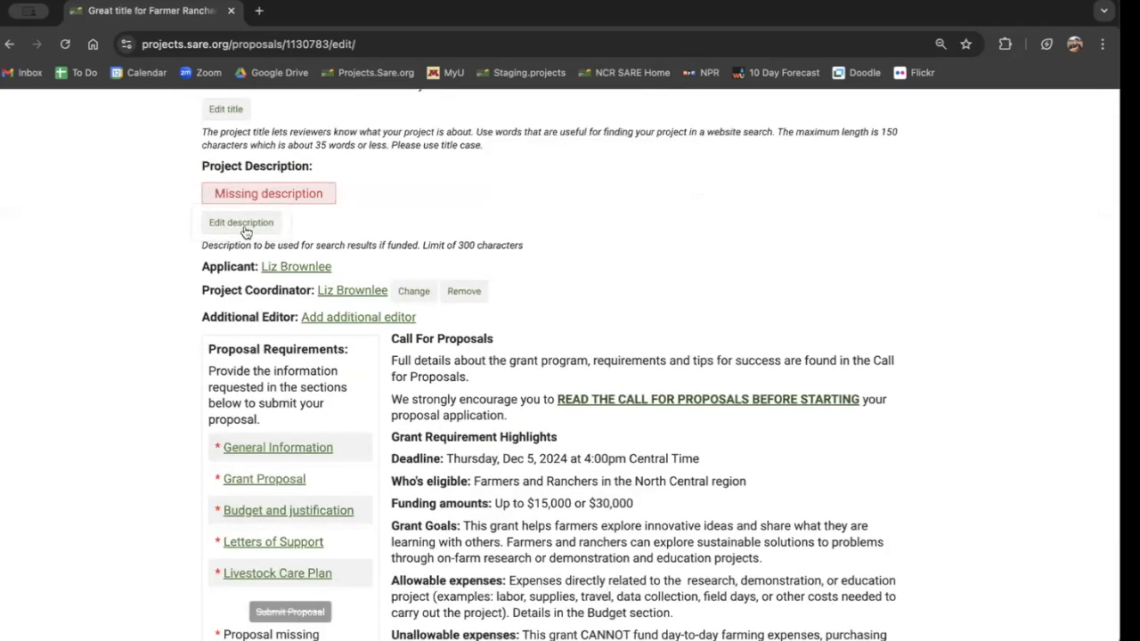
- Enter 'Summary that makes sense!' as the project description and save it
click(240, 220)
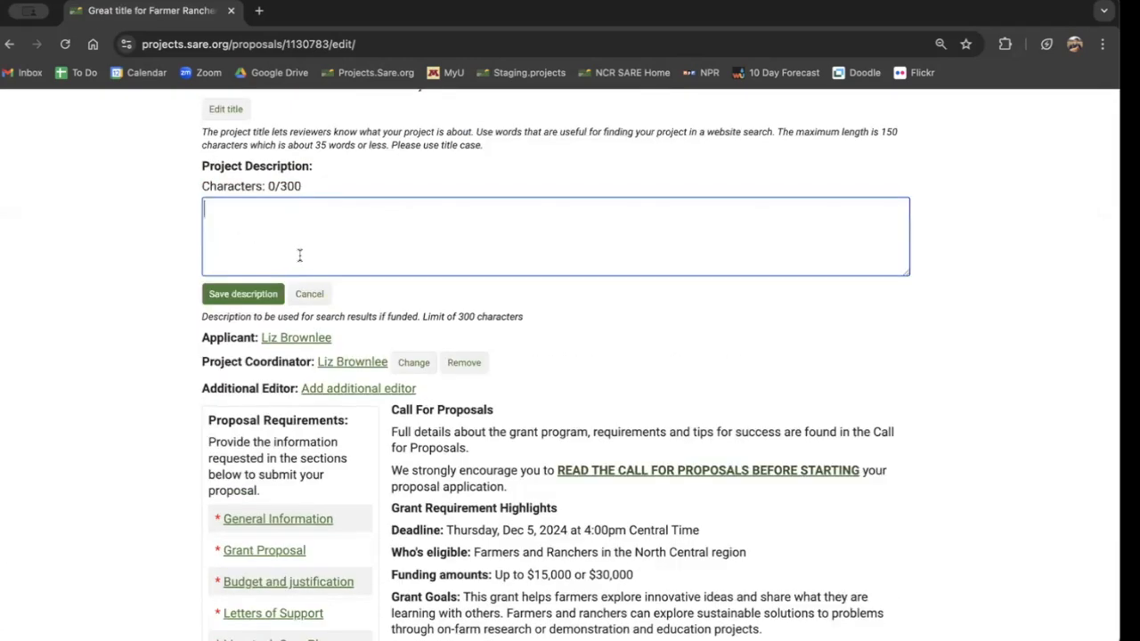
text(Summary that m)
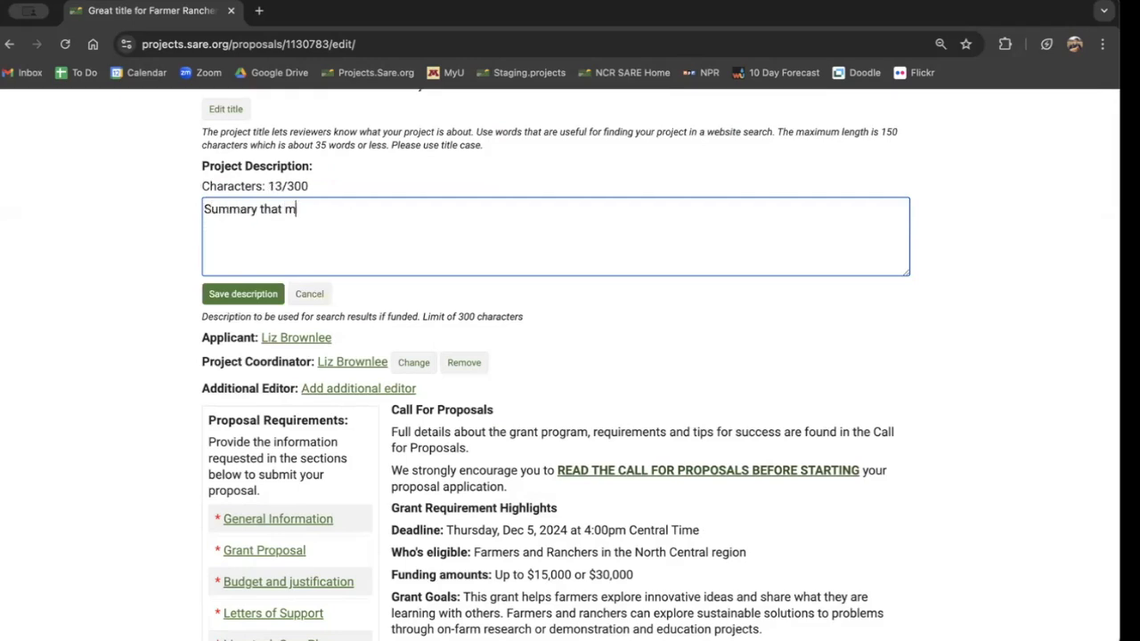
text(akes sense!)
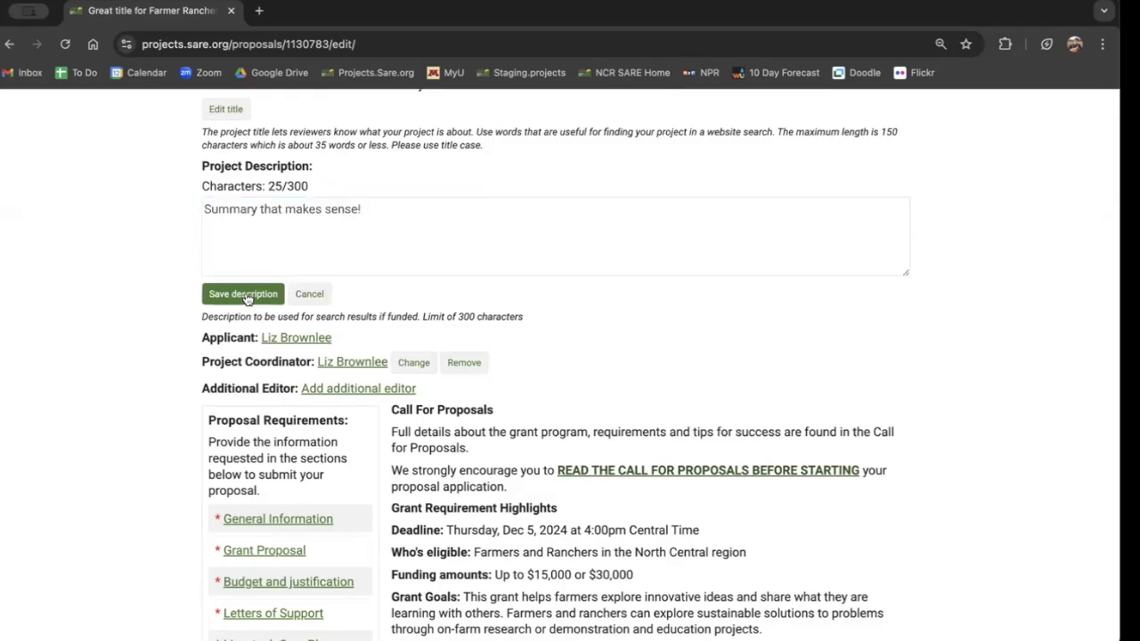
click(242, 293)
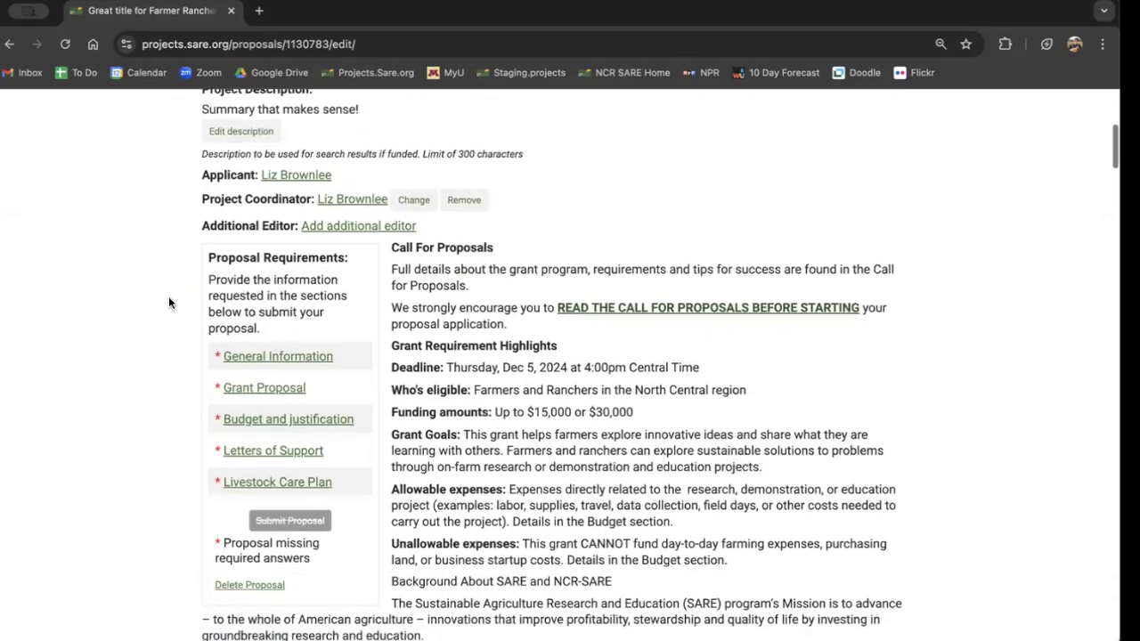
- Go to the Grant Proposal section under Proposal Requirements and review its People, Problem and Solution questions
scroll(down, 3)
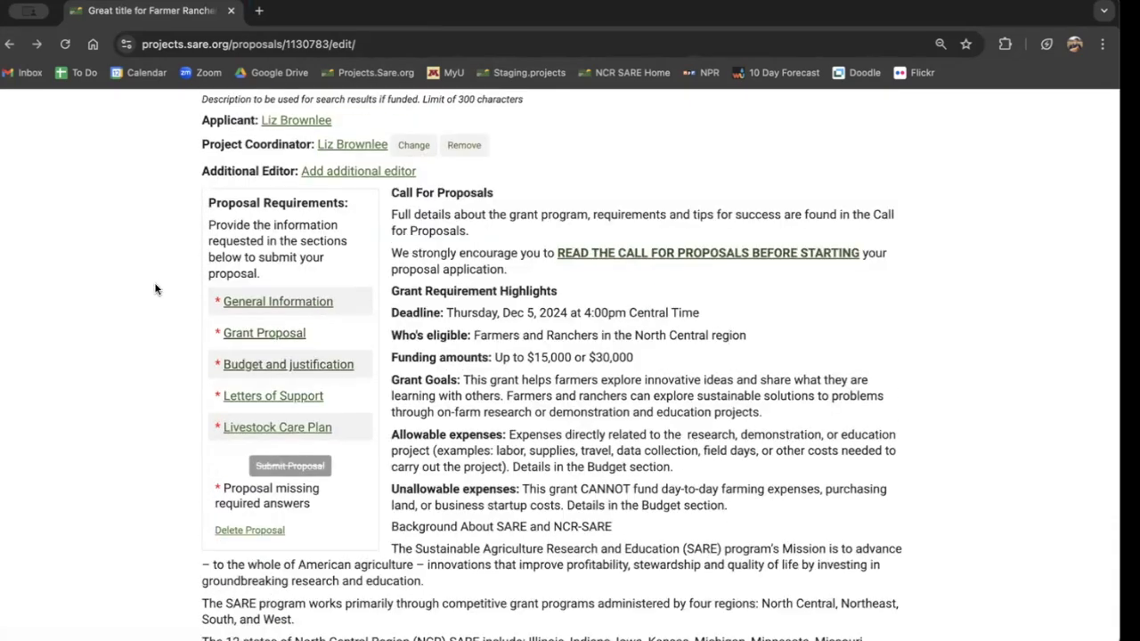
mouse_move(278, 301)
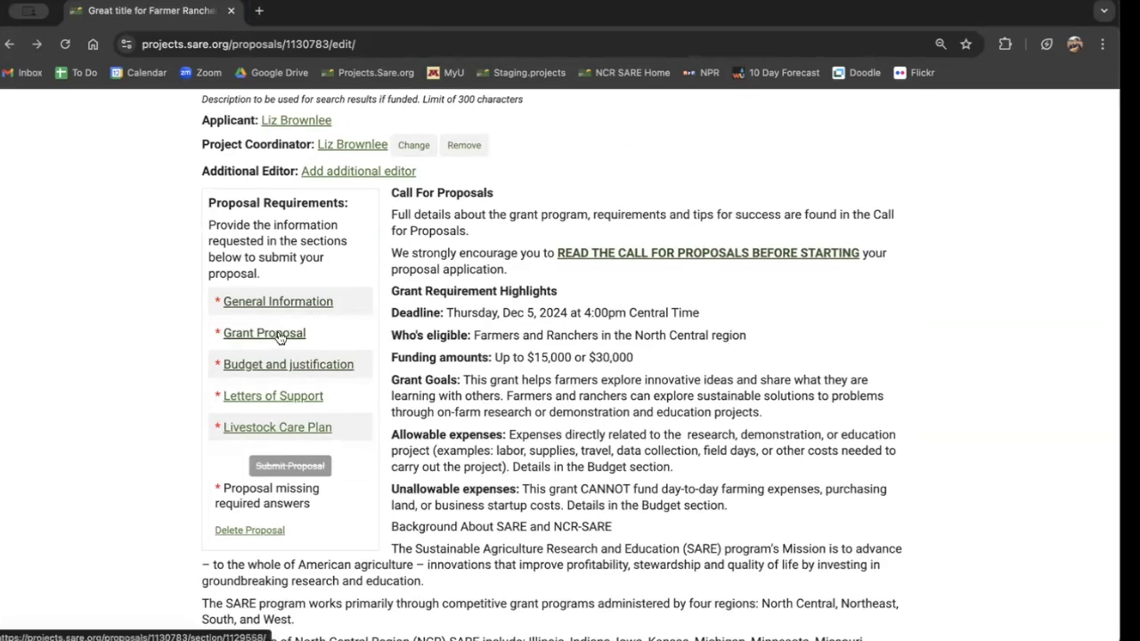
click(264, 333)
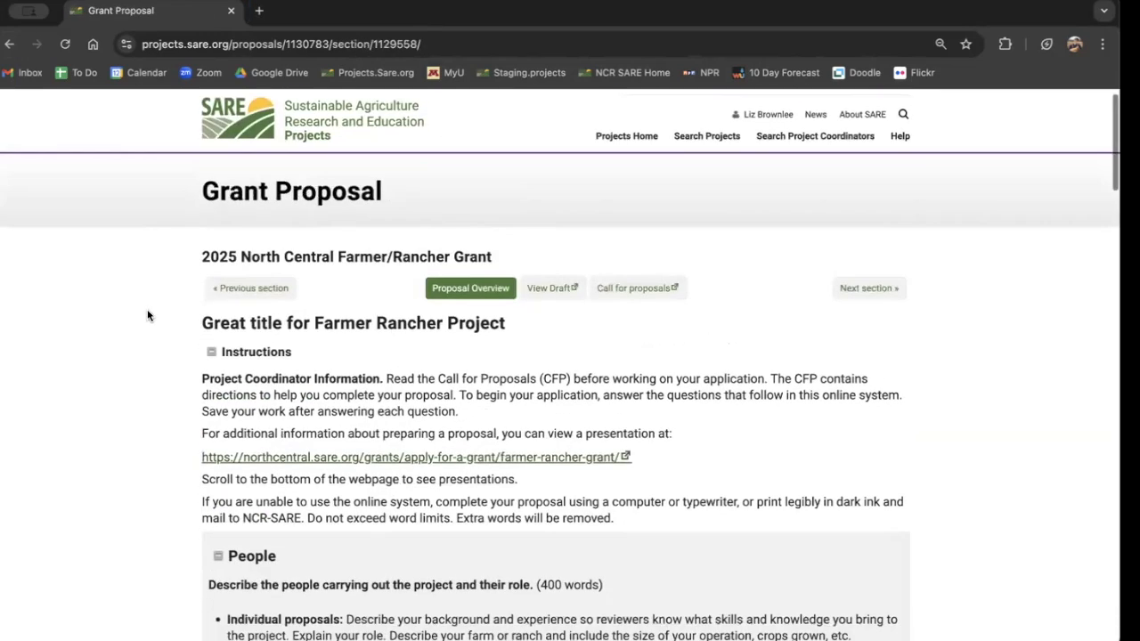
scroll(down, 3)
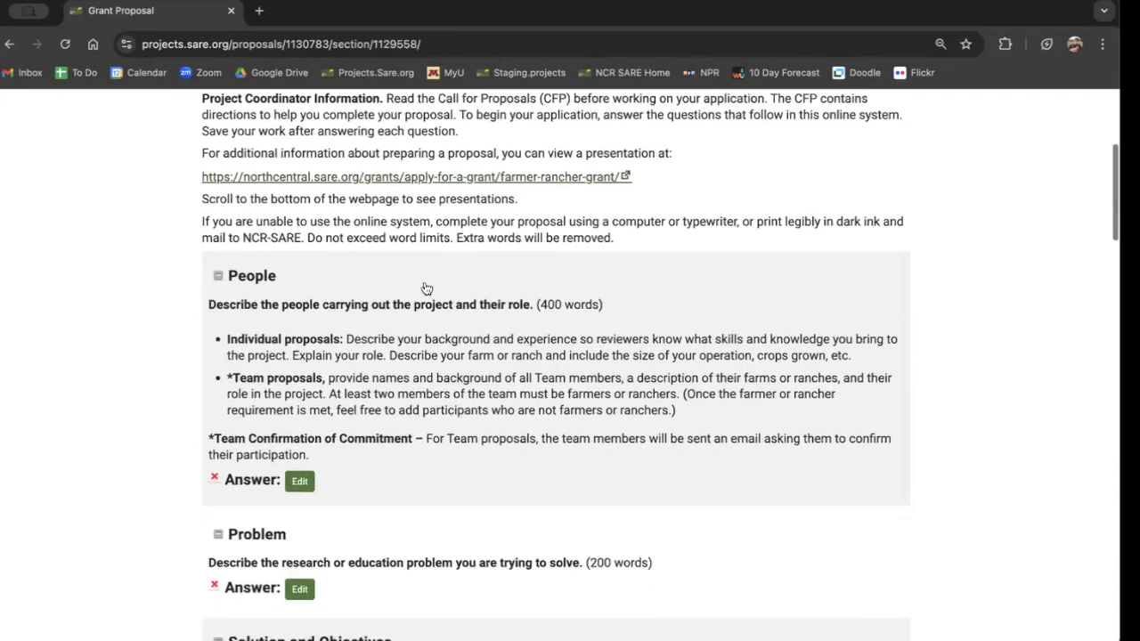
mouse_move(374, 450)
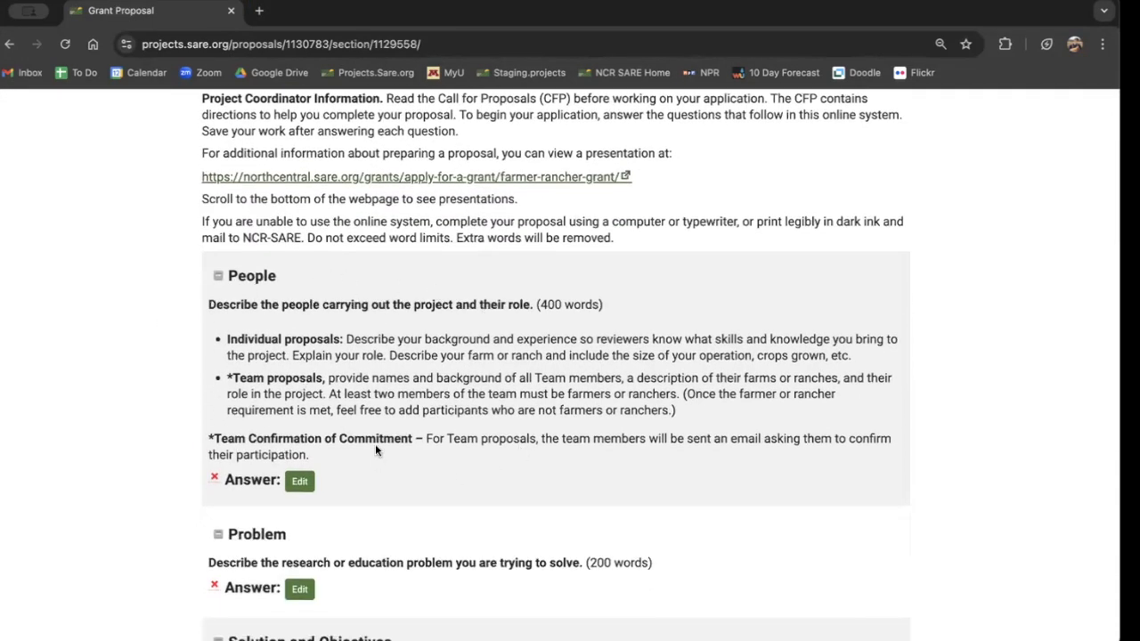
scroll(down, 3)
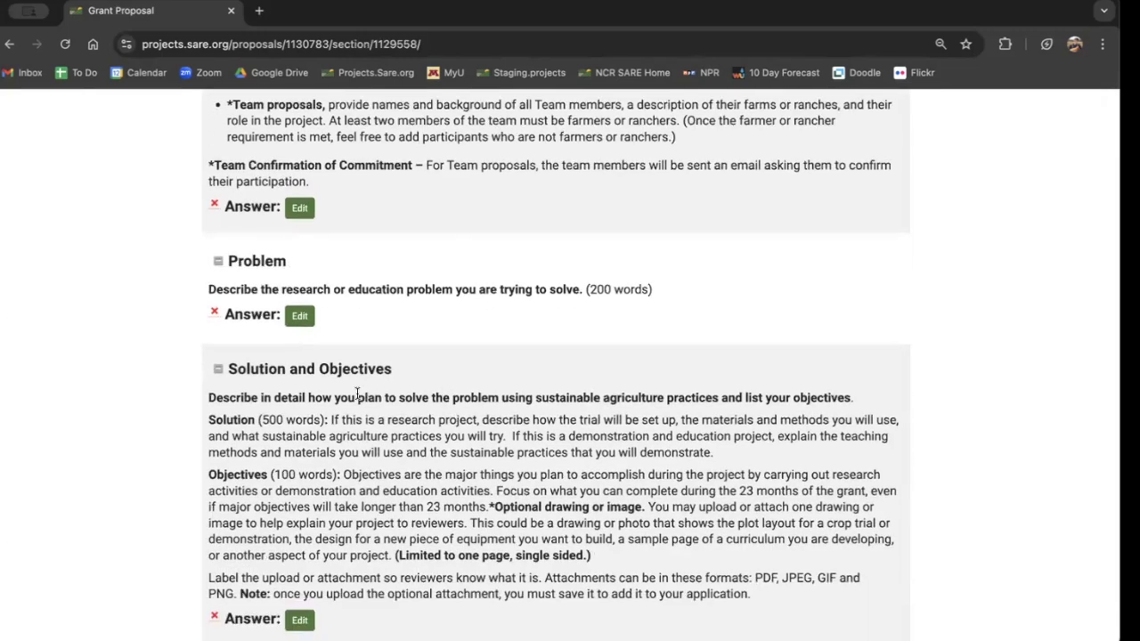
scroll(down, 3)
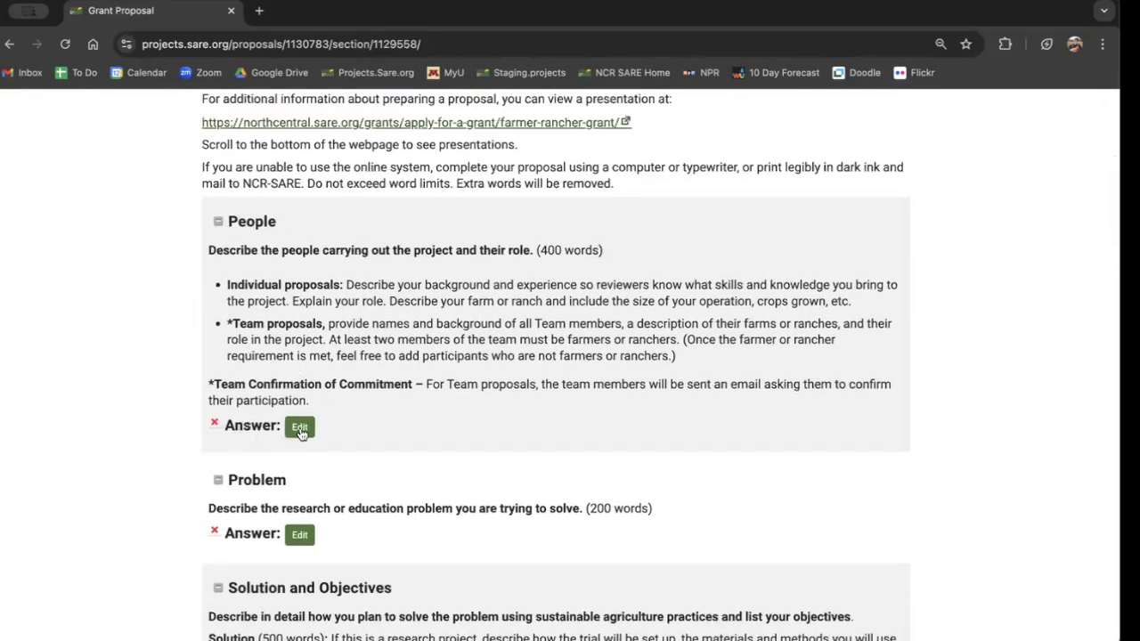
- Save a Lorem ipsum placeholder answer to the People question and review the rest of the section
click(299, 428)
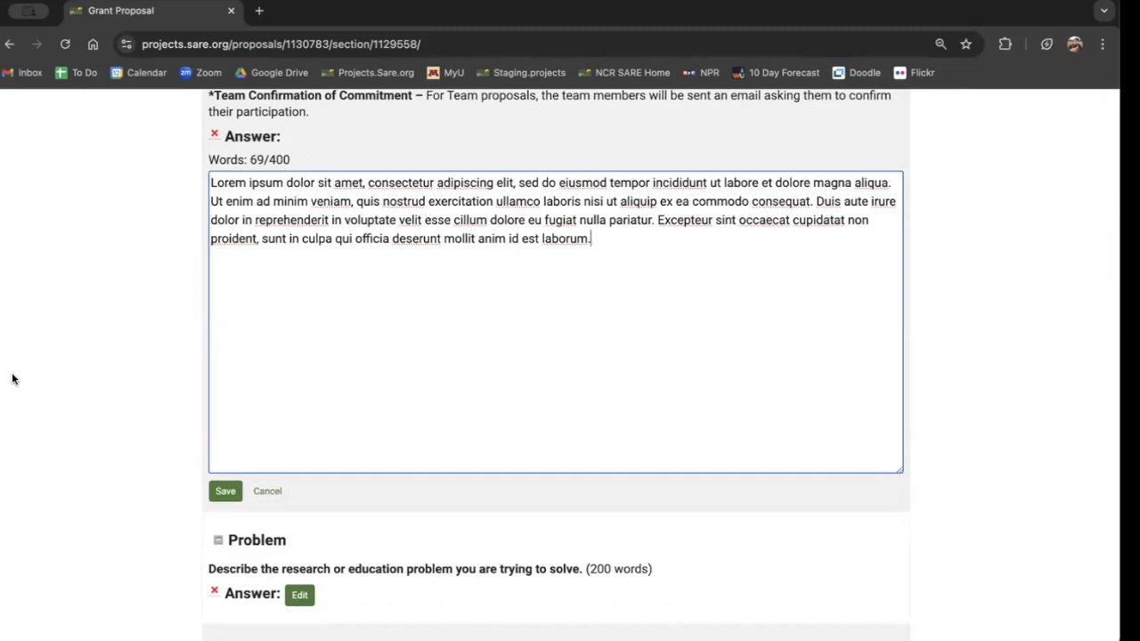
click(224, 492)
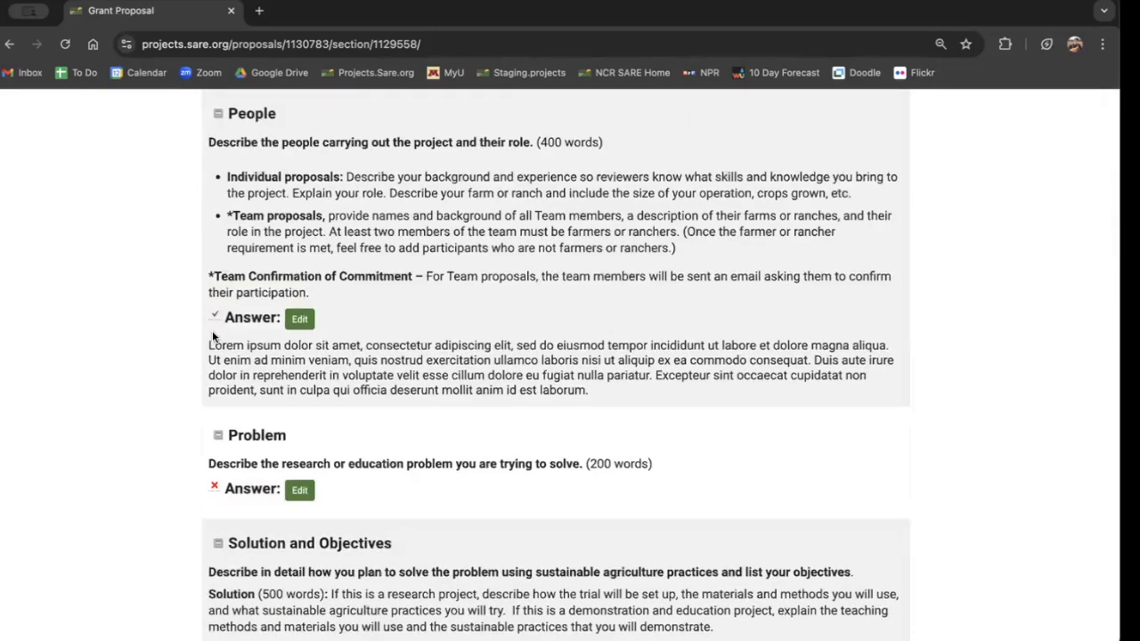
scroll(down, 3)
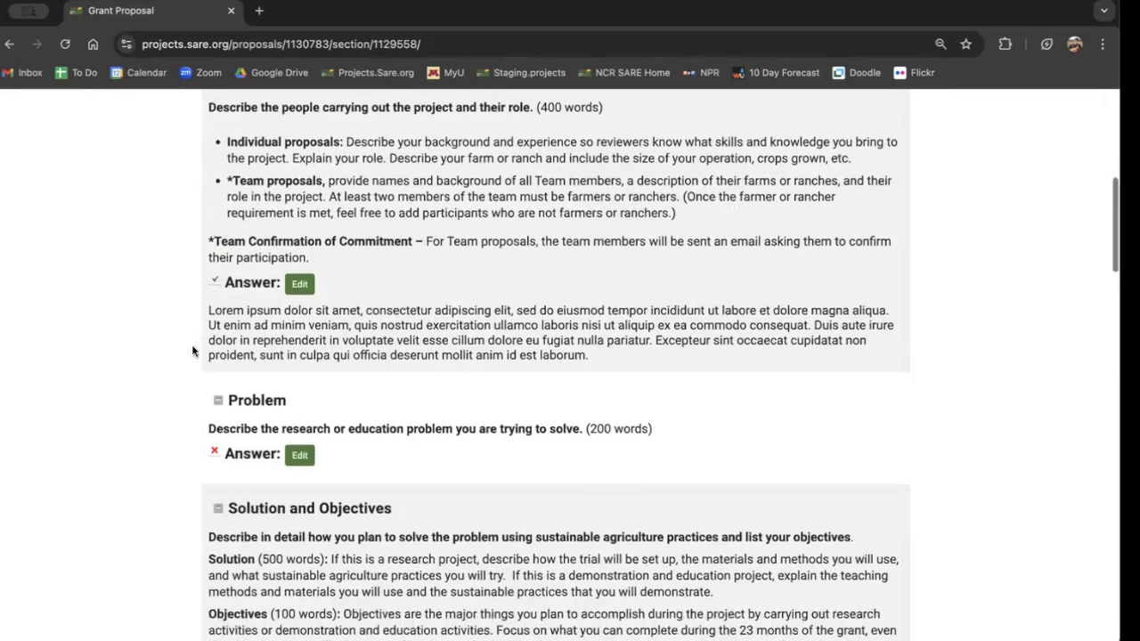
scroll(down, 3)
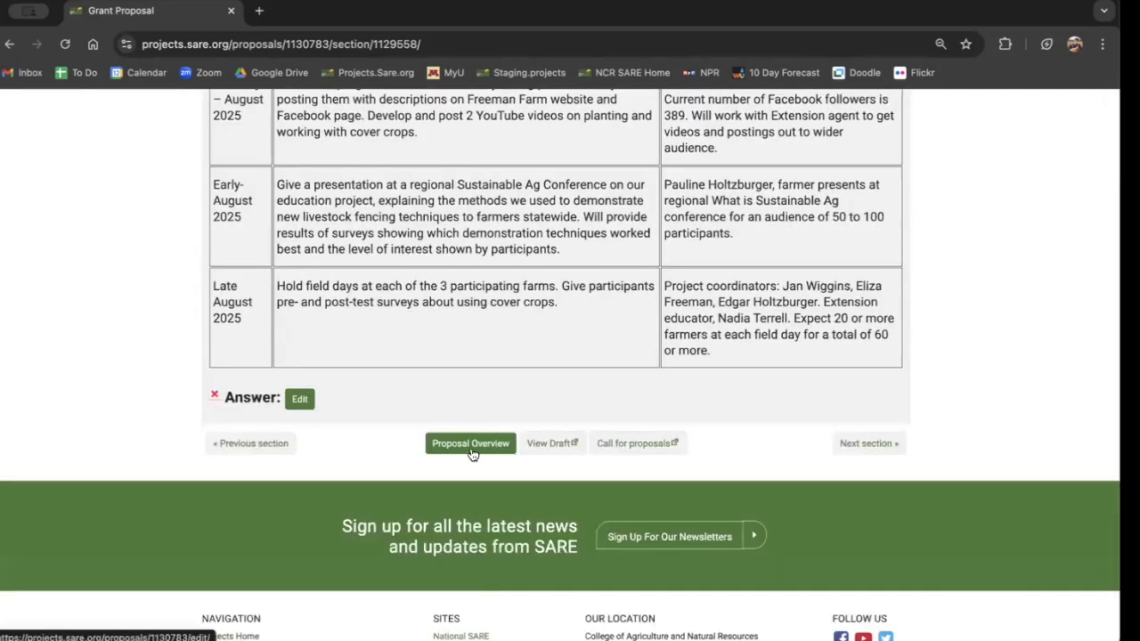
- Go back to the Proposal Overview listing Grant Proposal, Budget and Letters of Support sections
click(471, 442)
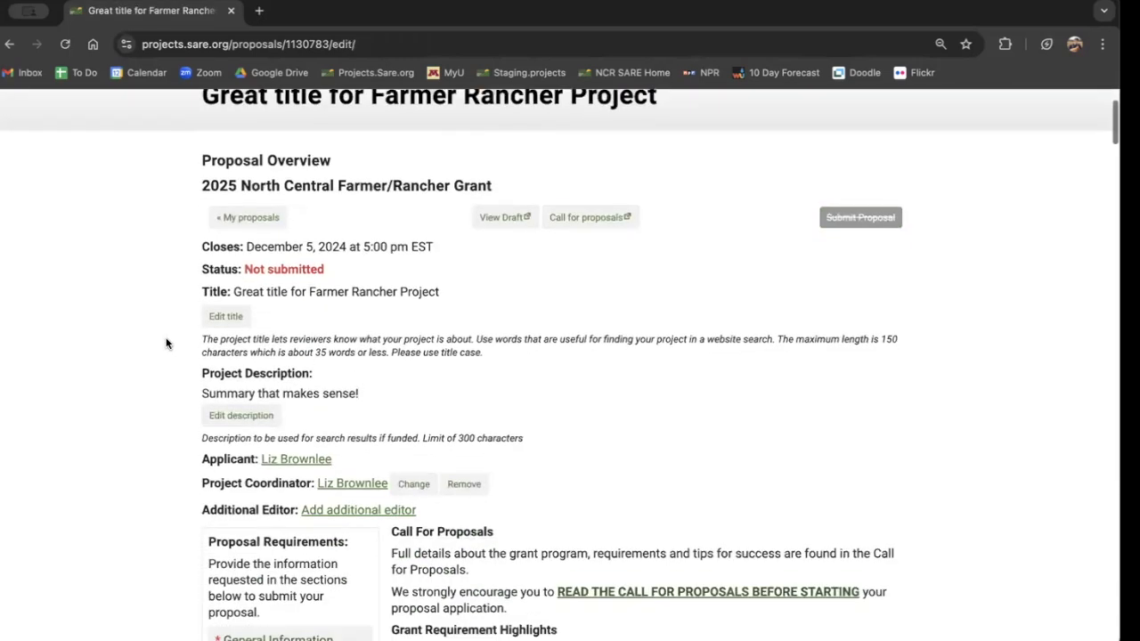
scroll(down, 3)
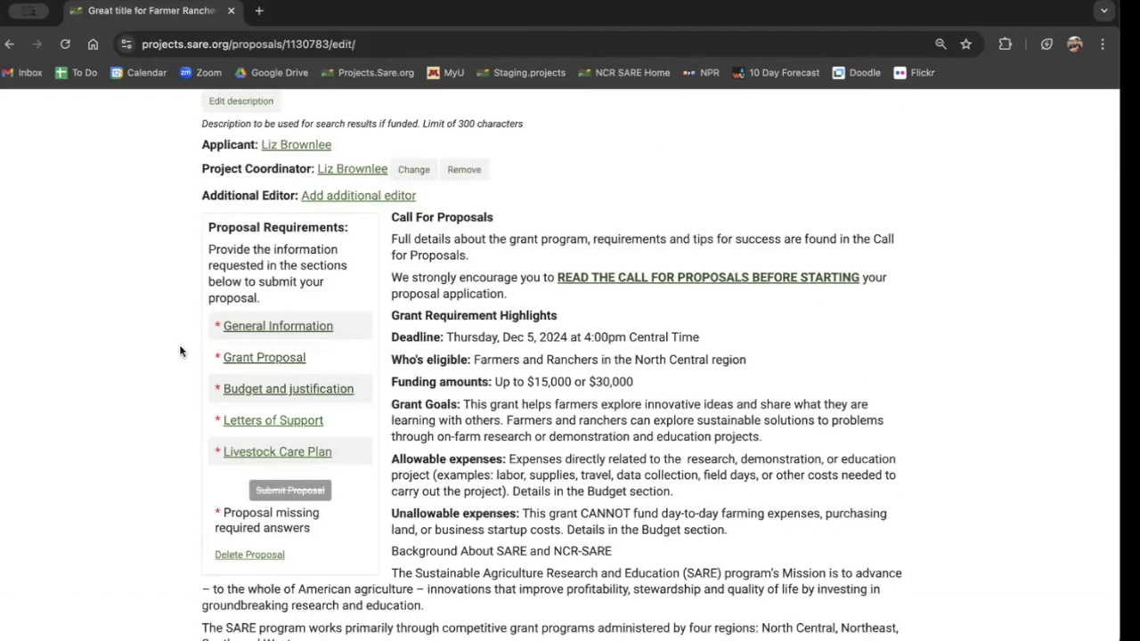
mouse_move(189, 446)
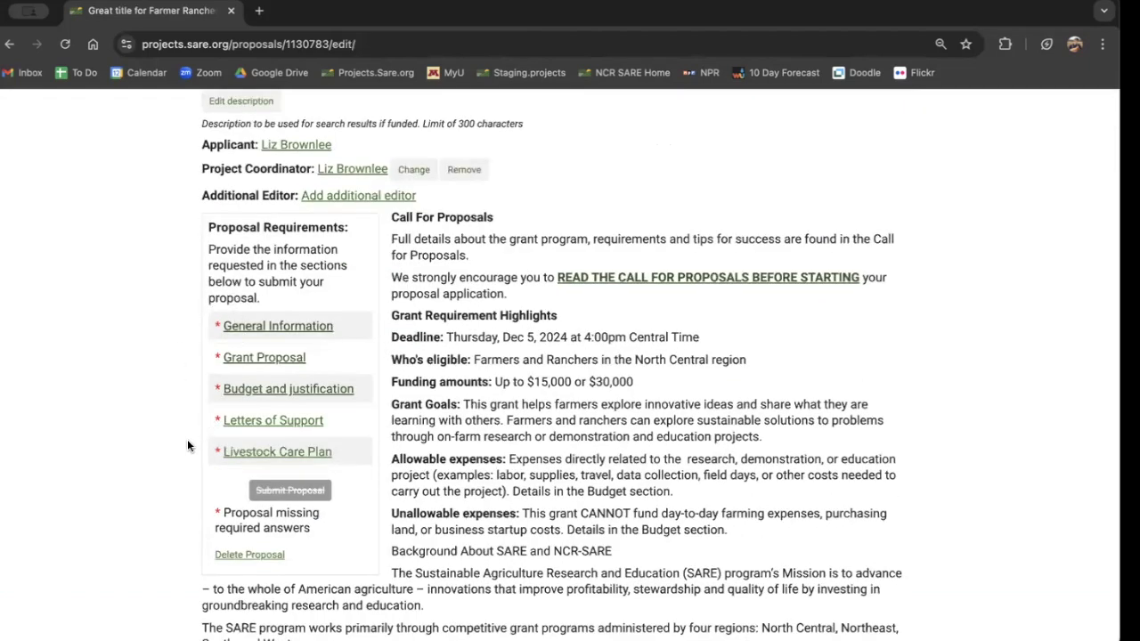